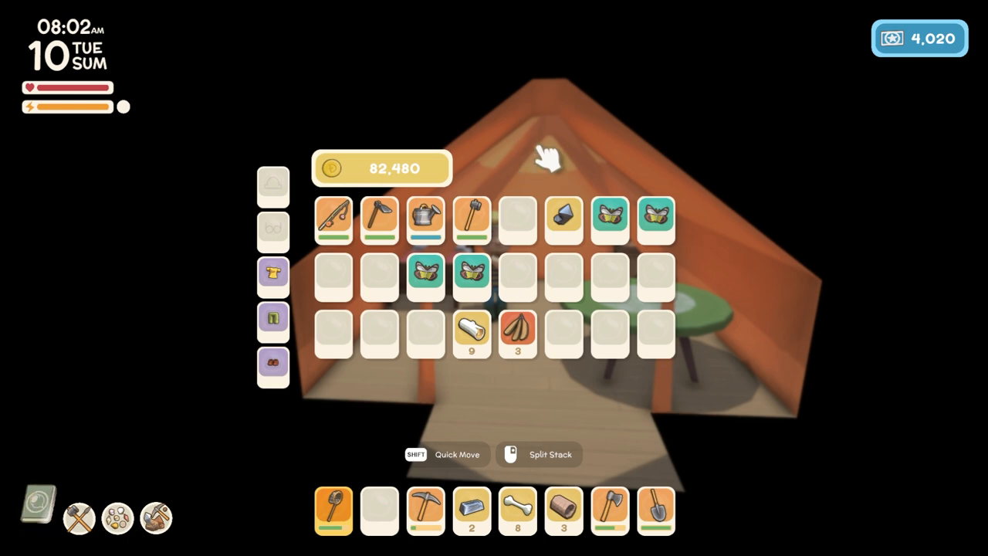
pyautogui.moveTo(471, 218)
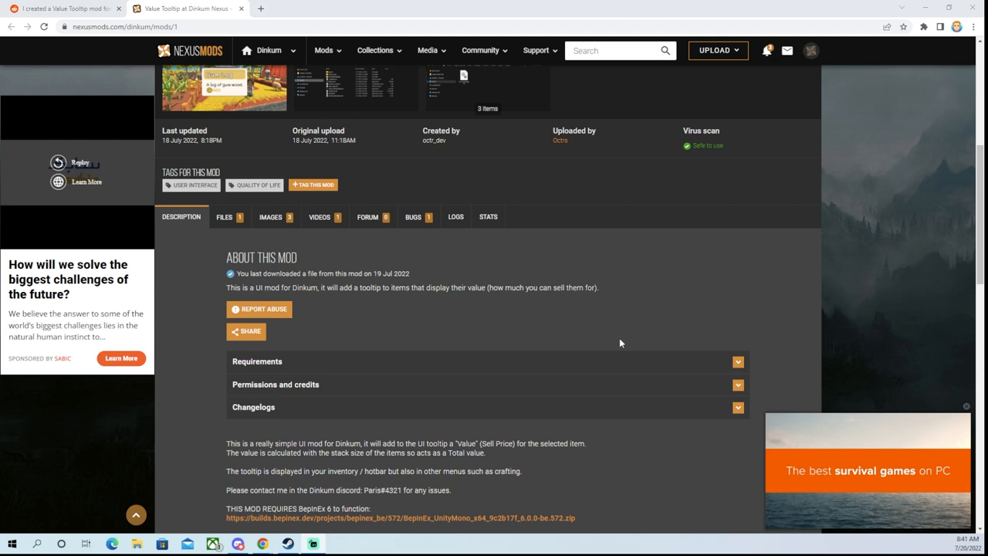
pyautogui.moveTo(553, 152)
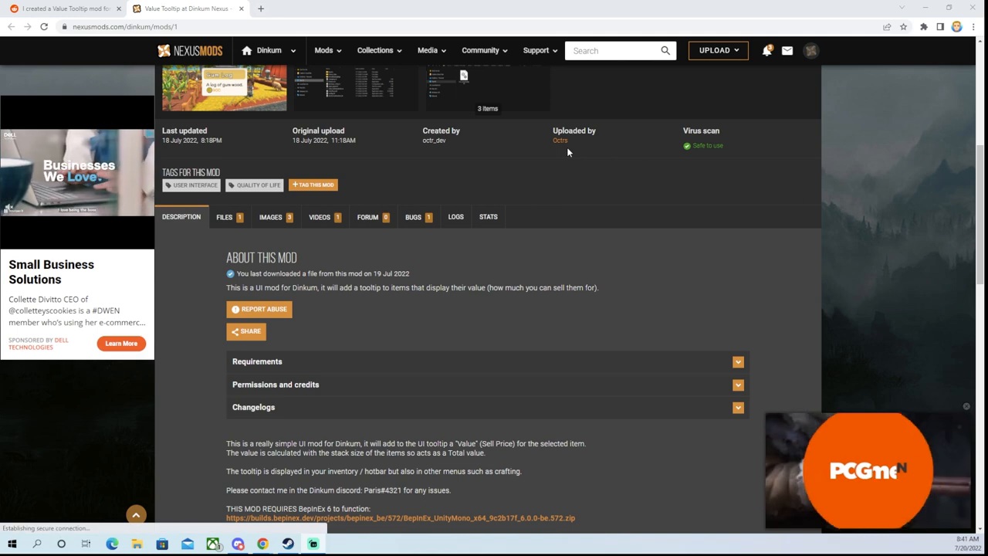
# Step: Open the extracted BepInEx_UnityMono folder from Downloads in File Explorer
pyautogui.scroll(-3)
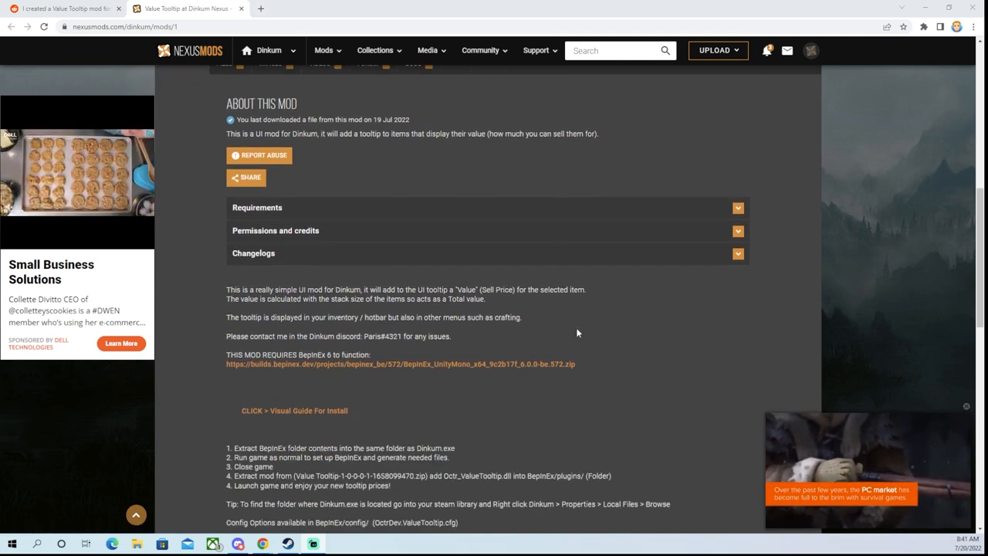
pyautogui.scroll(-3)
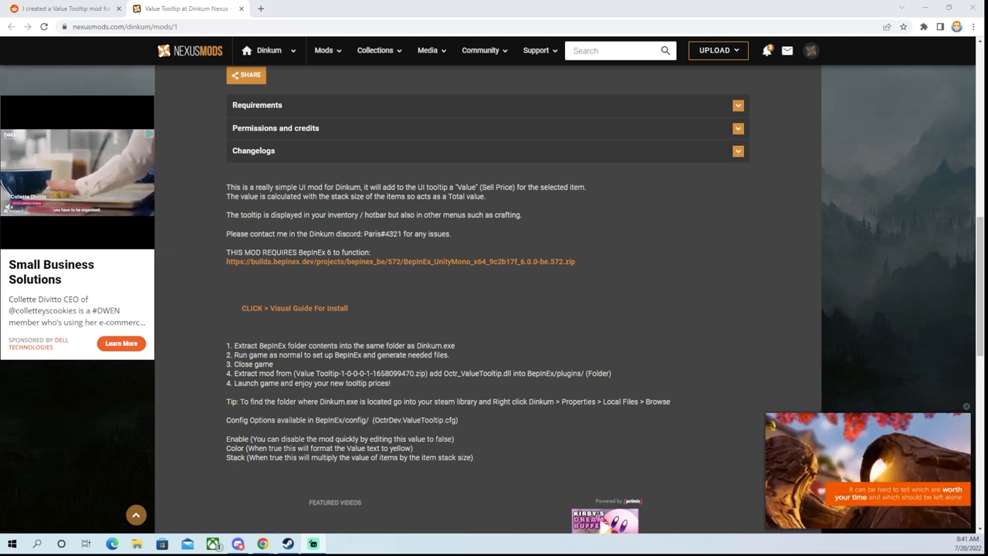
pyautogui.moveTo(494, 235)
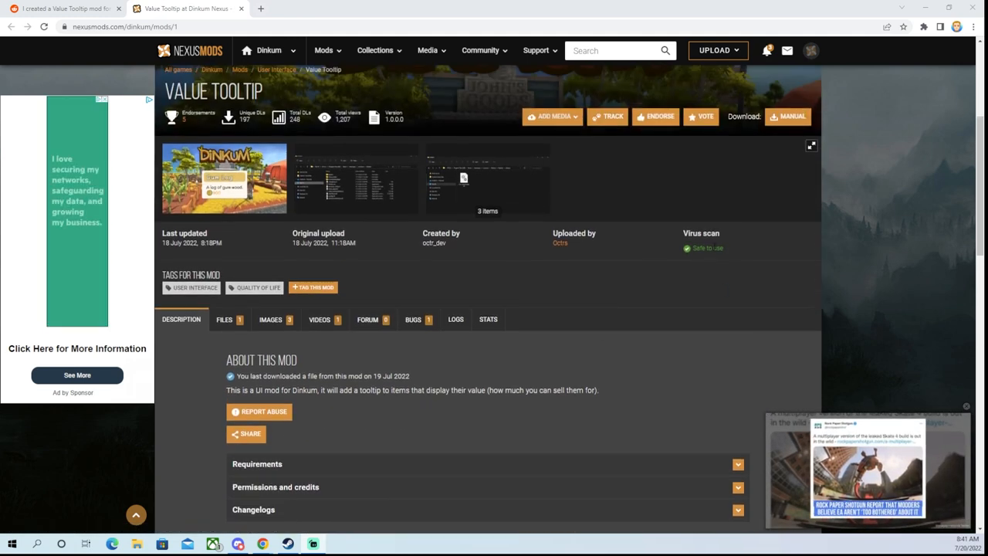
pyautogui.scroll(-3)
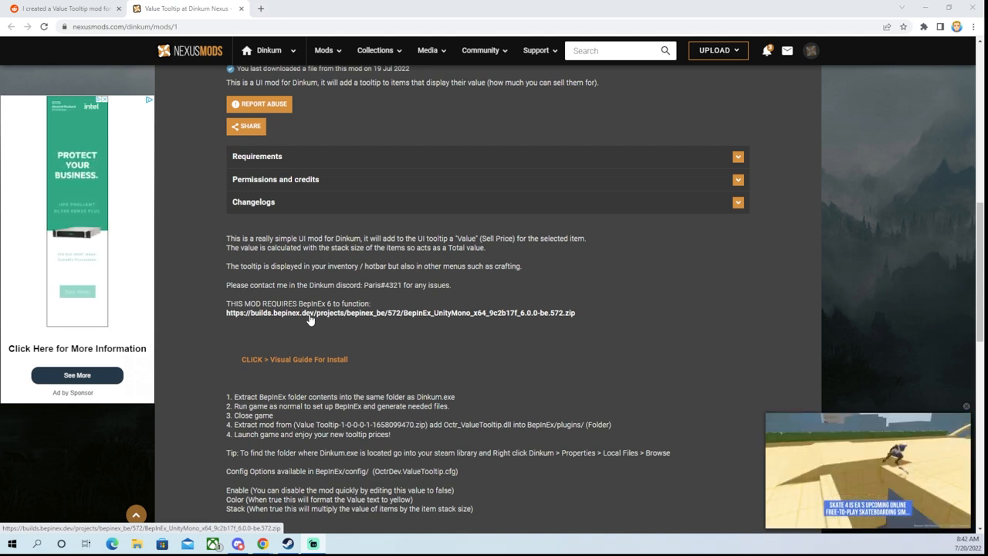
pyautogui.moveTo(378, 350)
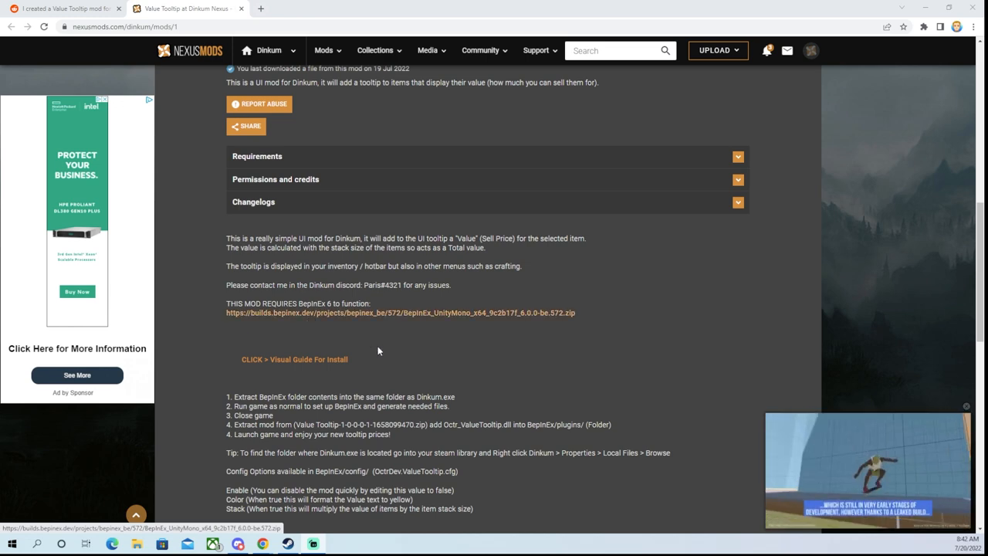
pyautogui.scroll(-3)
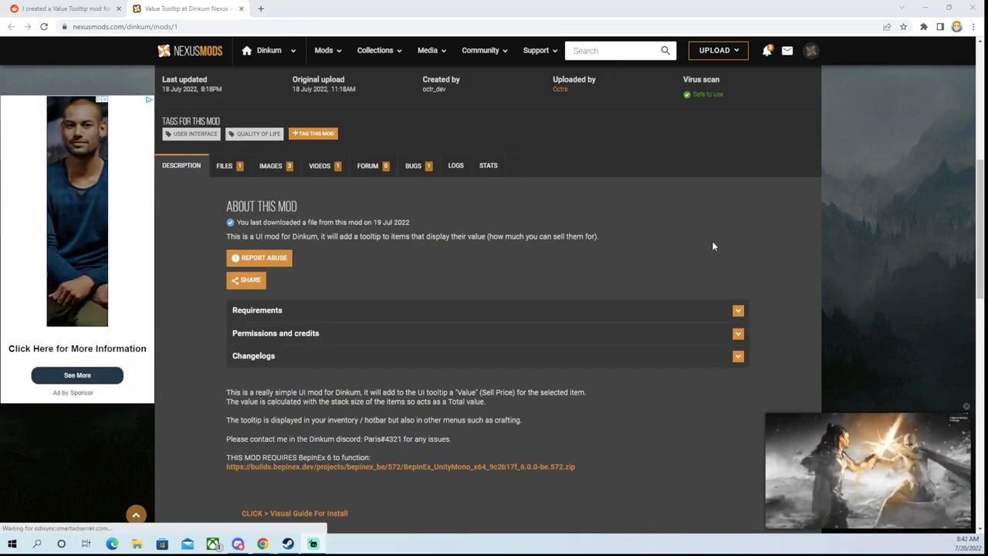
pyautogui.scroll(-3)
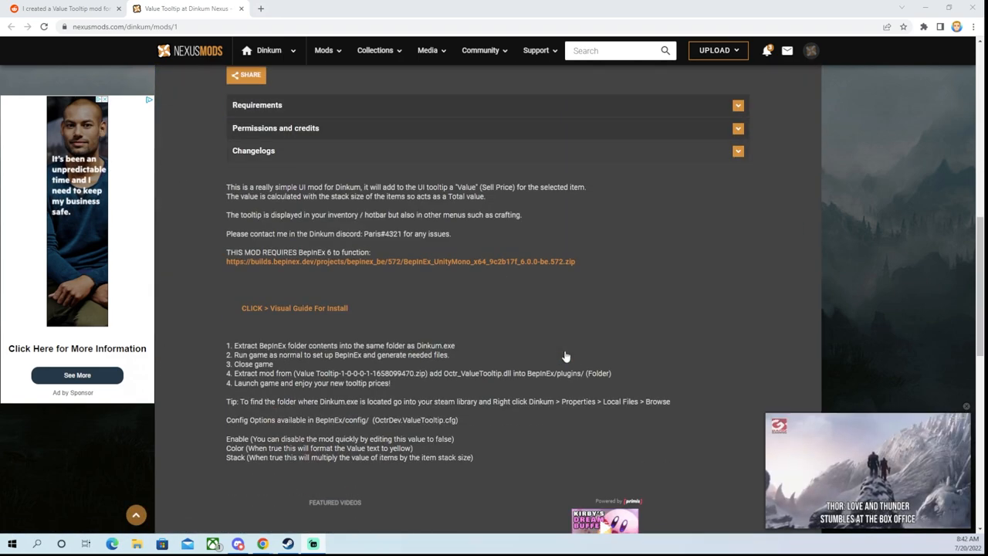
pyautogui.scroll(-3)
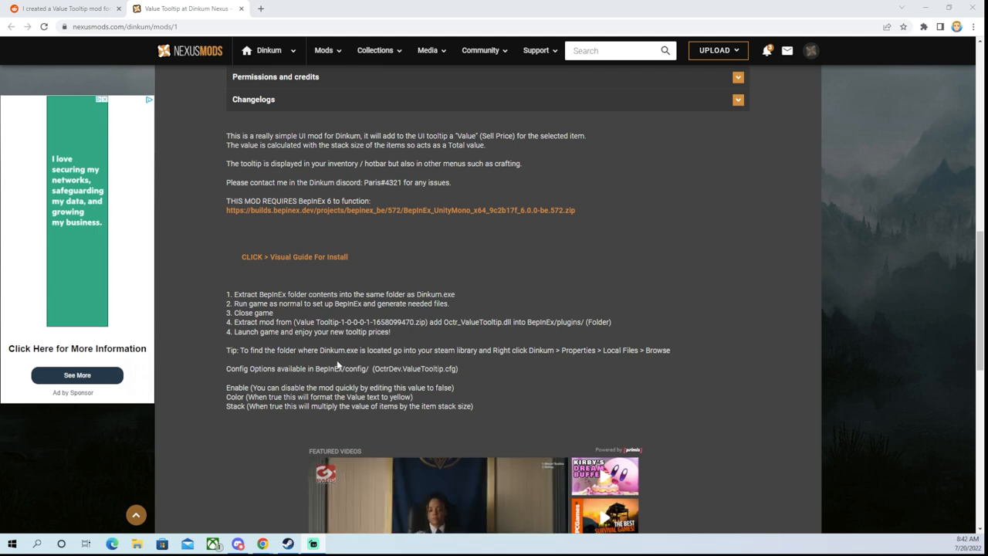
pyautogui.scroll(-3)
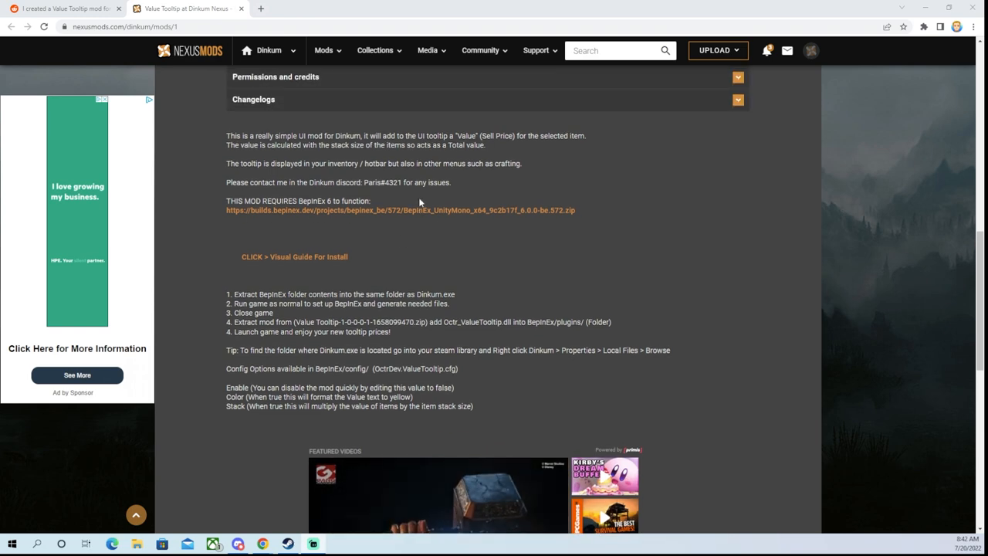
pyautogui.moveTo(420, 215)
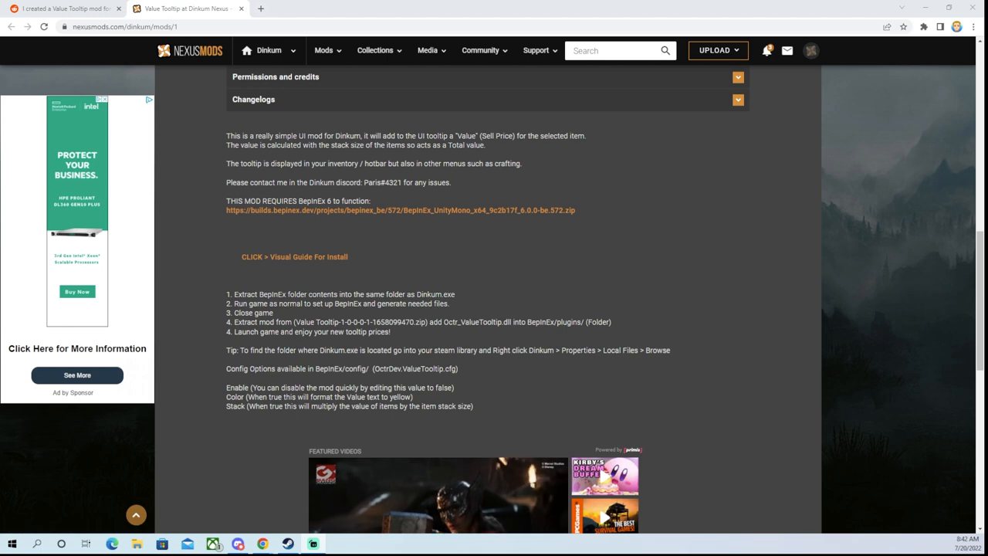
pyautogui.click(136, 543)
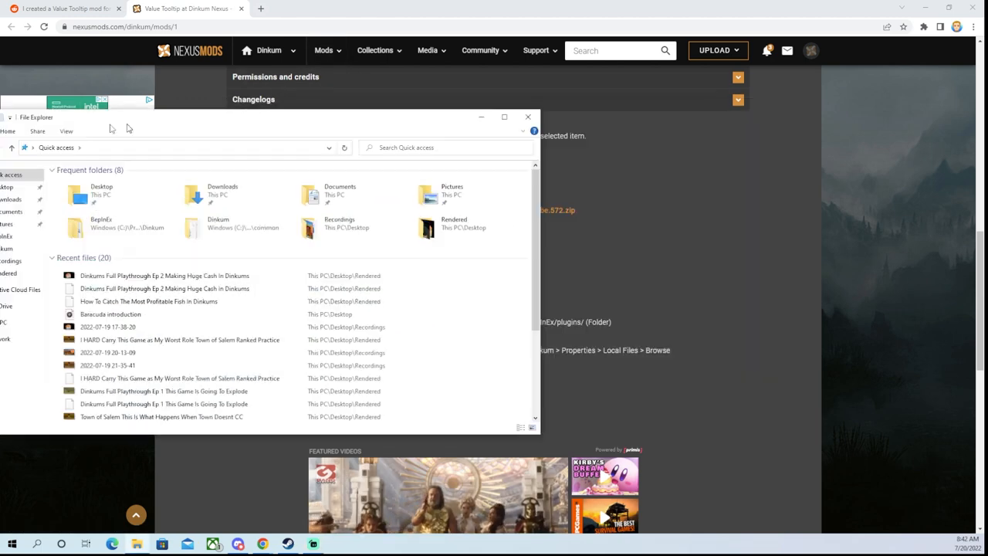
pyautogui.click(528, 117)
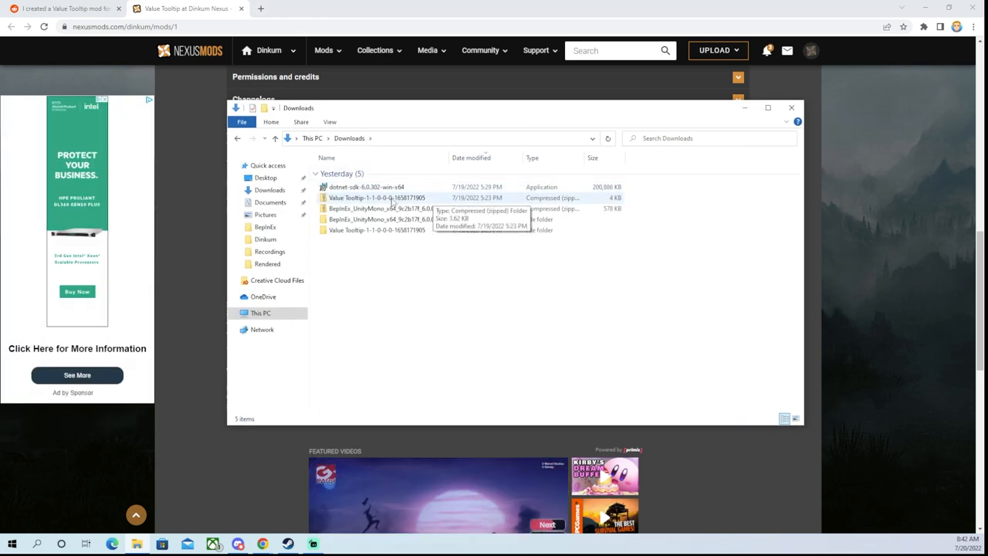
pyautogui.moveTo(386, 209)
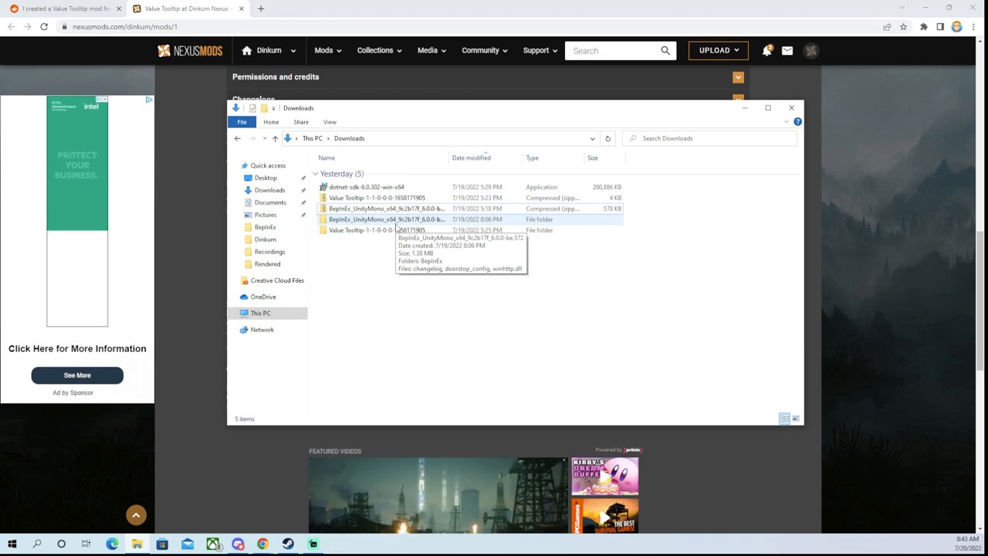
pyautogui.doubleClick(385, 219)
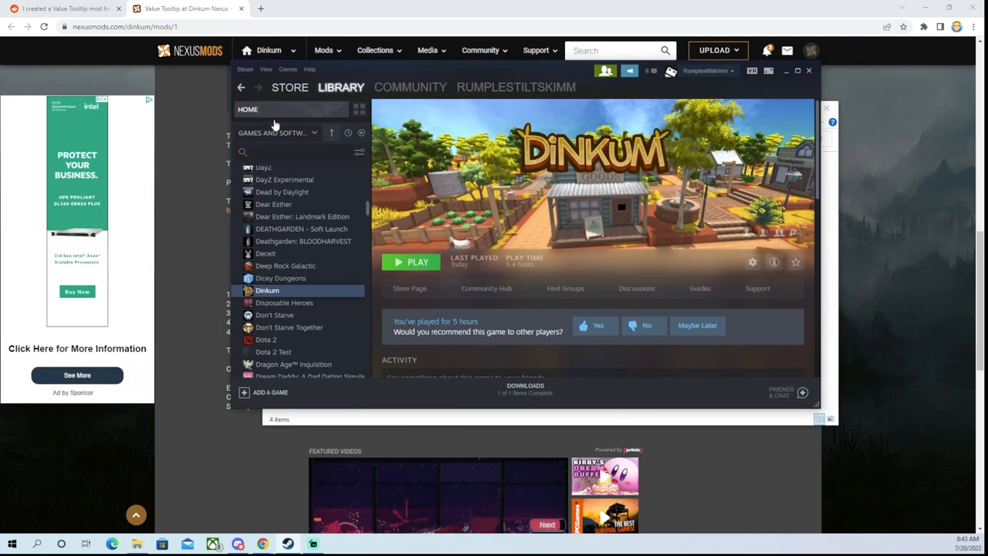
# Step: Open Dinkum's install folder via Steam Properties > Local Files > Browse
pyautogui.rightClick(267, 290)
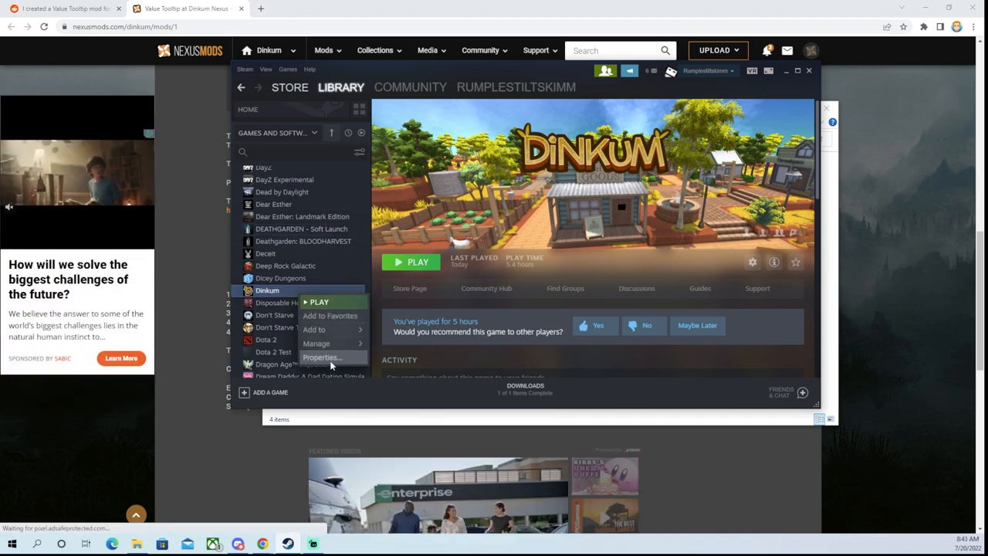
pyautogui.click(322, 357)
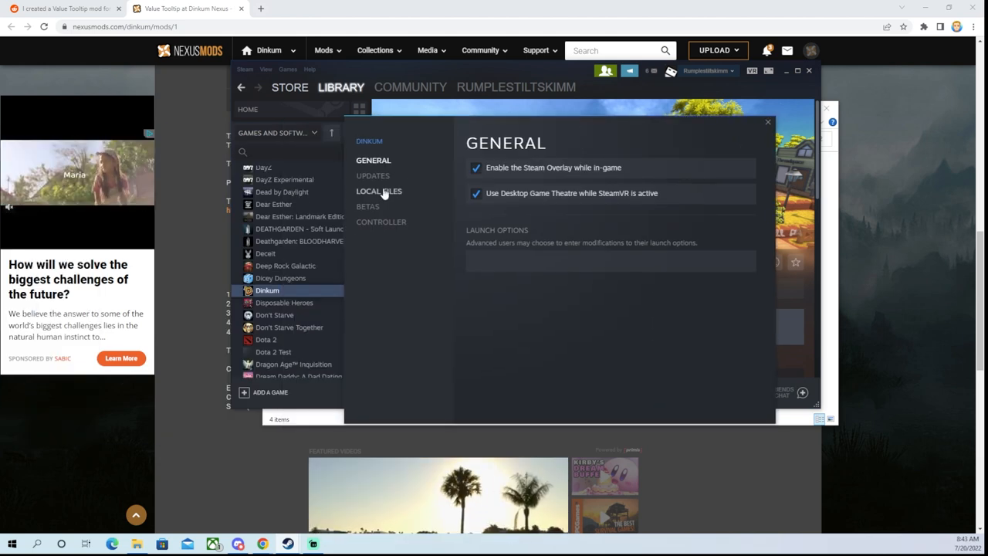
pyautogui.click(378, 191)
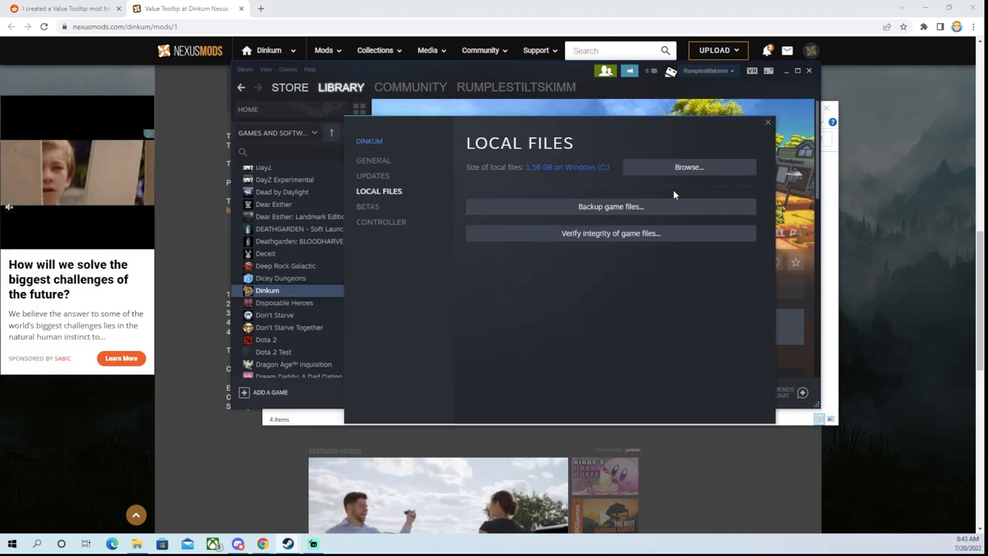
pyautogui.click(688, 166)
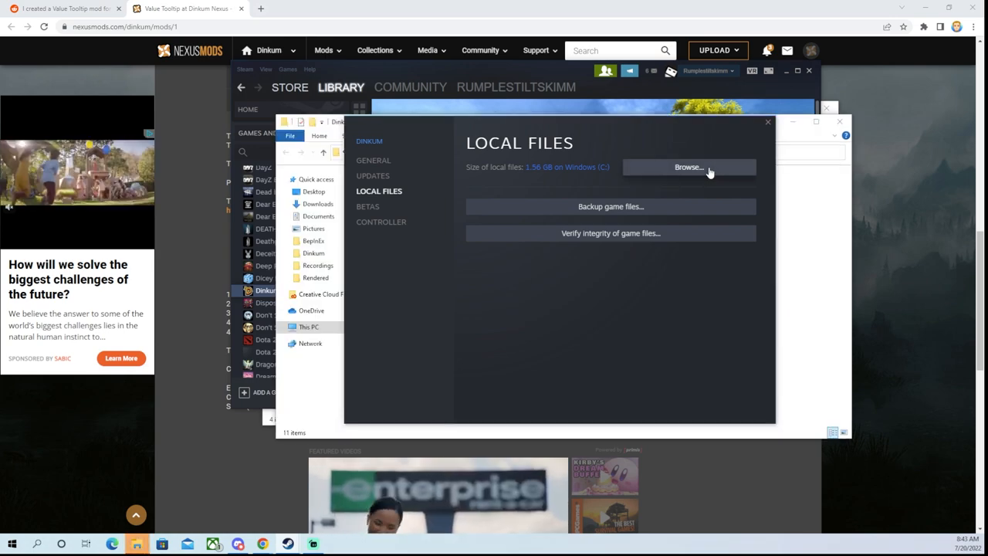
pyautogui.click(688, 166)
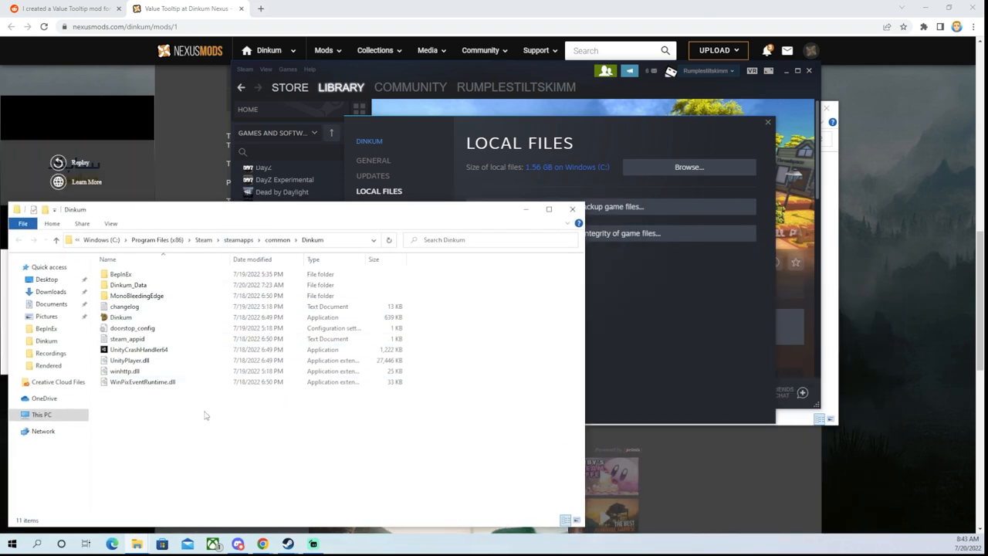
# Step: Select all four items in the extracted BepInEx_UnityMono folder
pyautogui.click(120, 274)
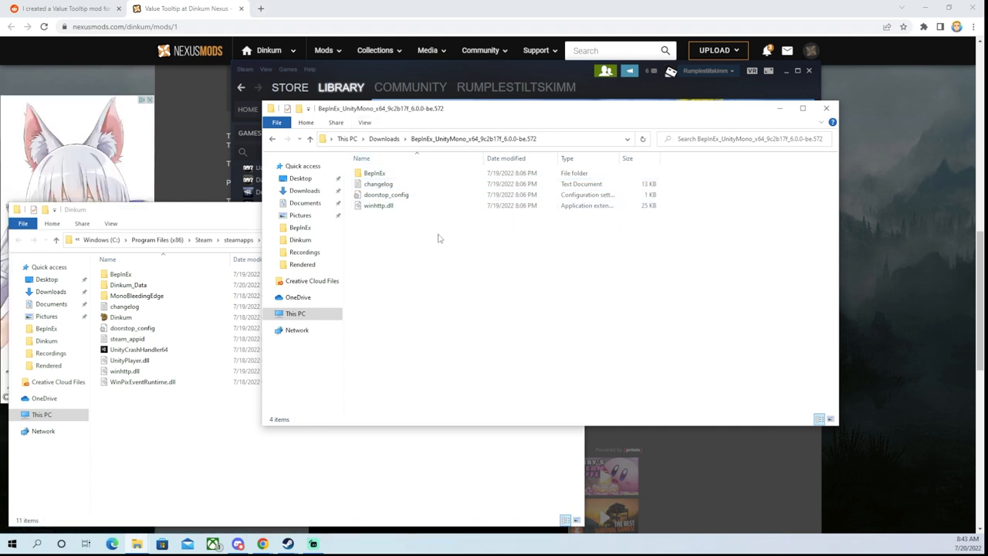
pyautogui.press('ctrl+a')
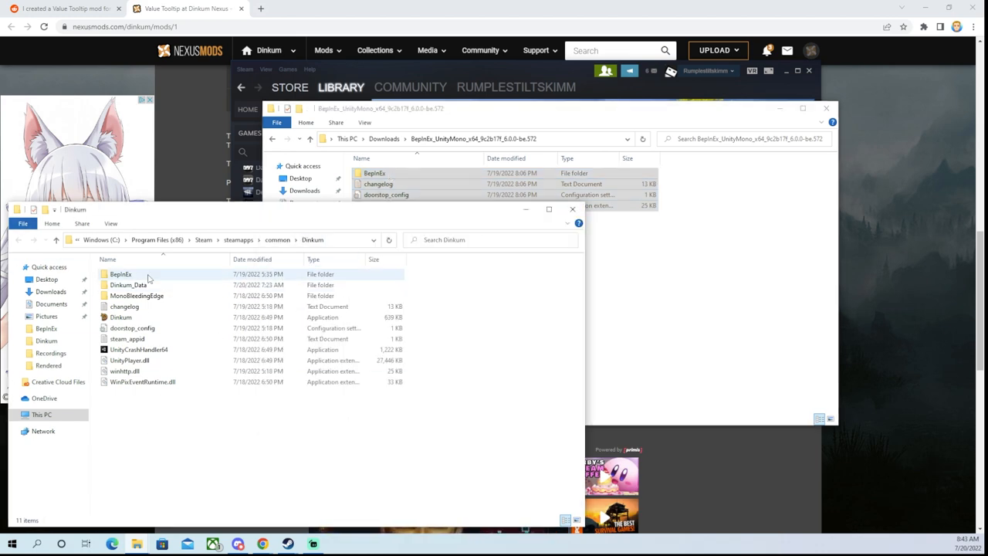
# Step: Open the BepInEx folder inside Dinkum's game folder
pyautogui.doubleClick(120, 274)
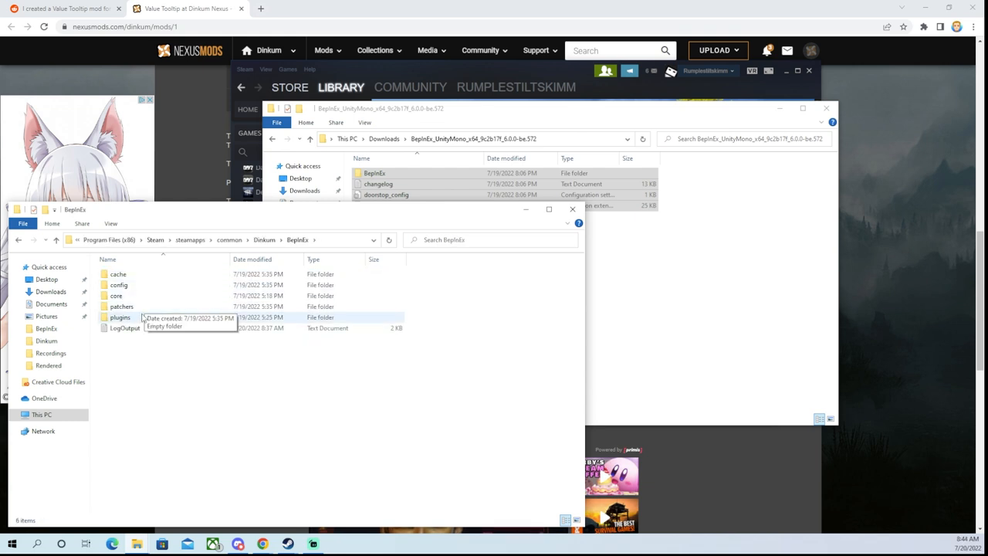
pyautogui.moveTo(141, 317)
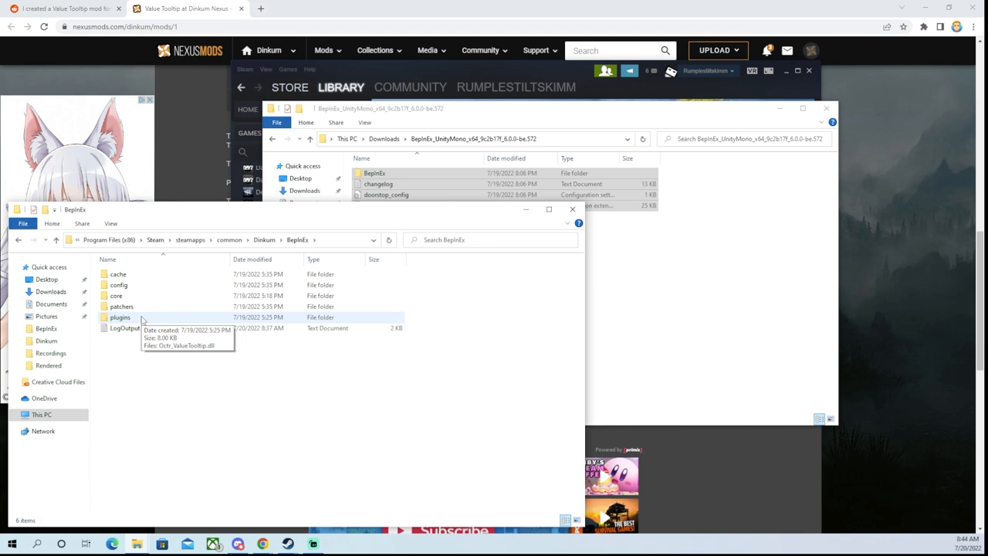
pyautogui.moveTo(849, 492)
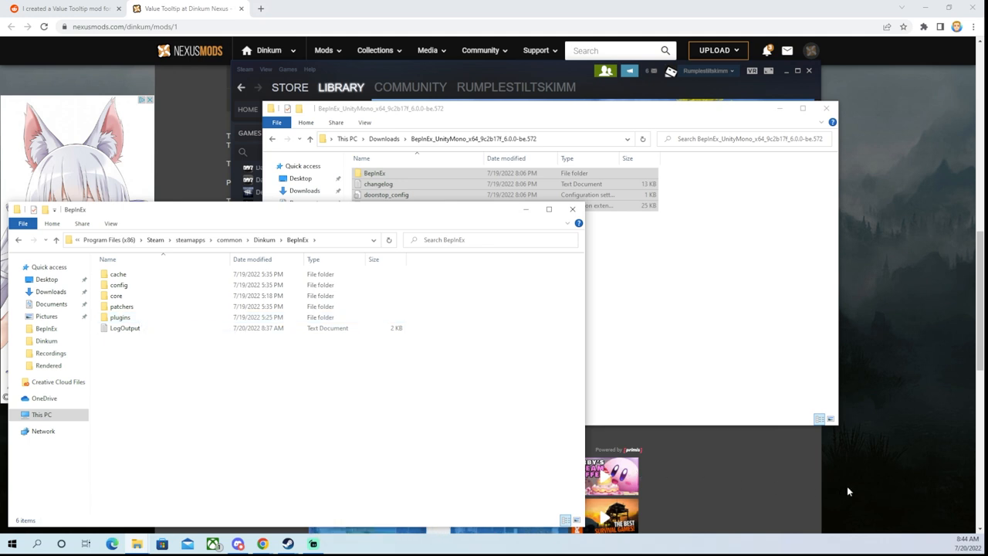
pyautogui.moveTo(797, 496)
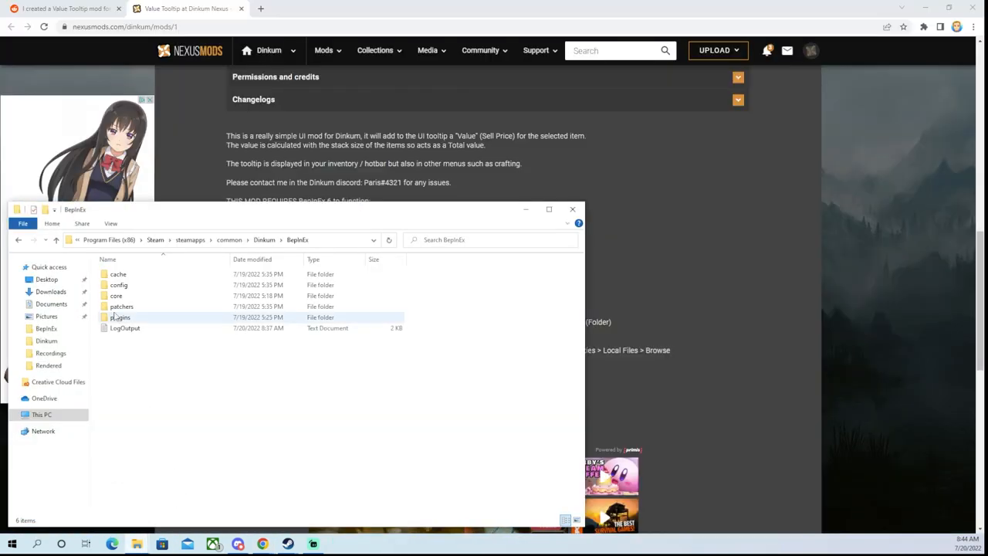
pyautogui.moveTo(120, 316)
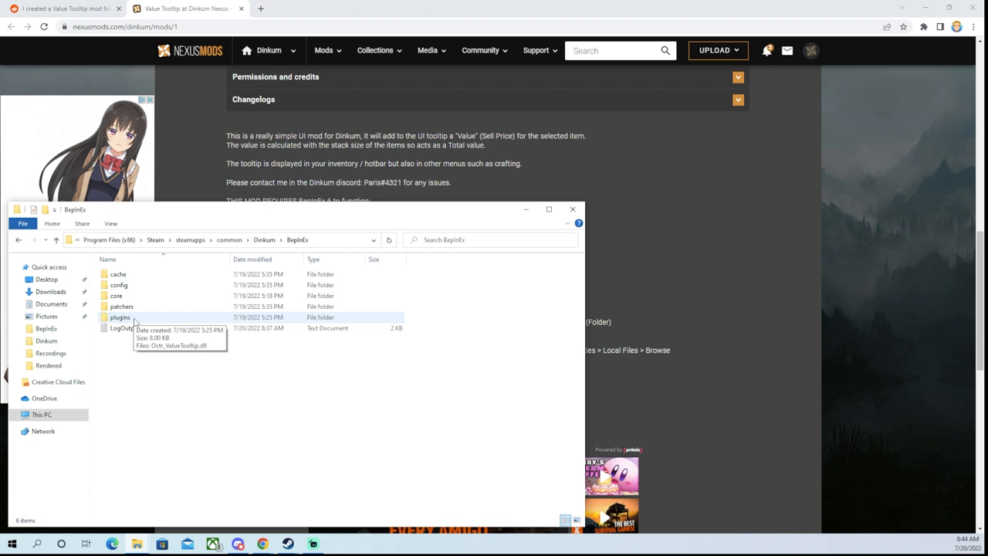
pyautogui.moveTo(668, 223)
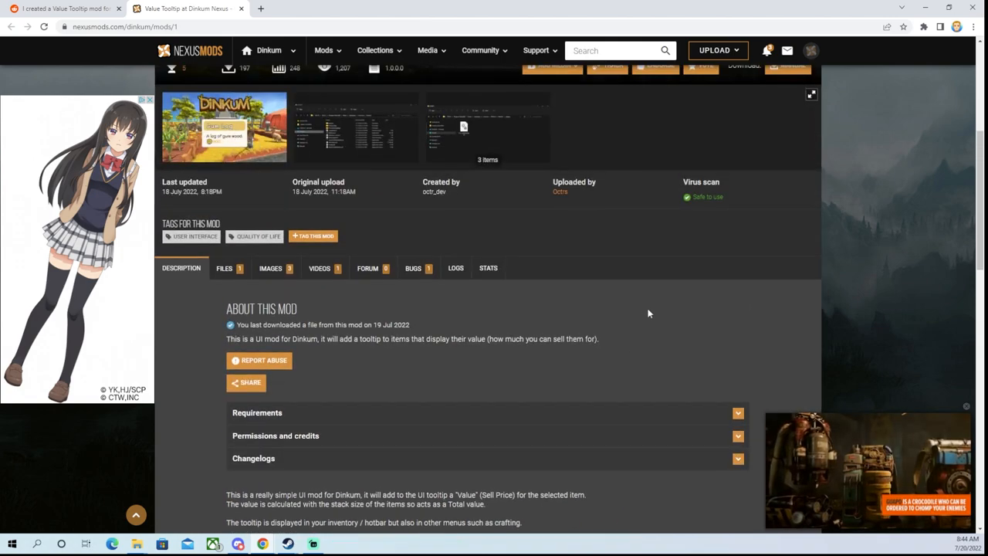
# Step: Open the Value Tooltip zip in Downloads and its extracted folder
pyautogui.scroll(3)
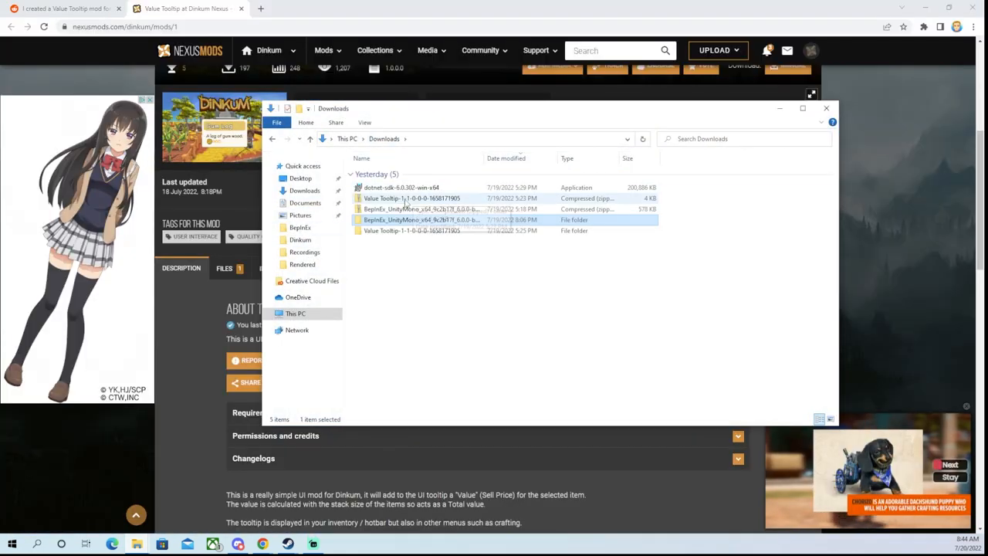
pyautogui.moveTo(421, 209)
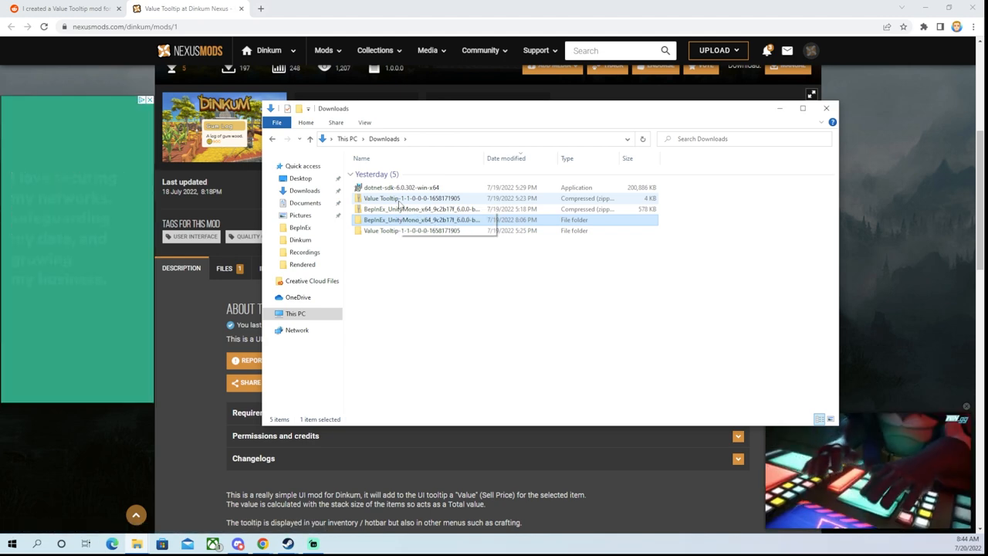
pyautogui.doubleClick(412, 198)
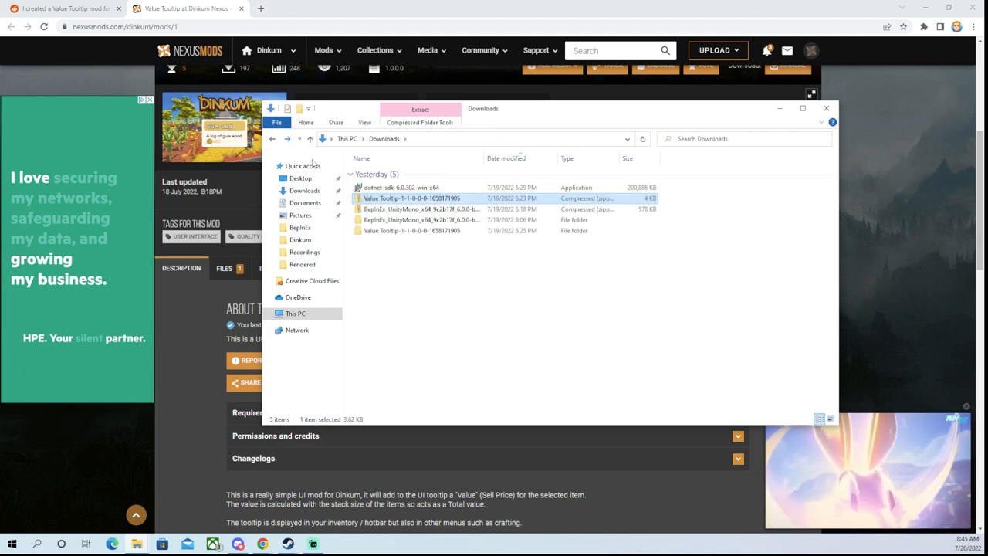
pyautogui.click(412, 230)
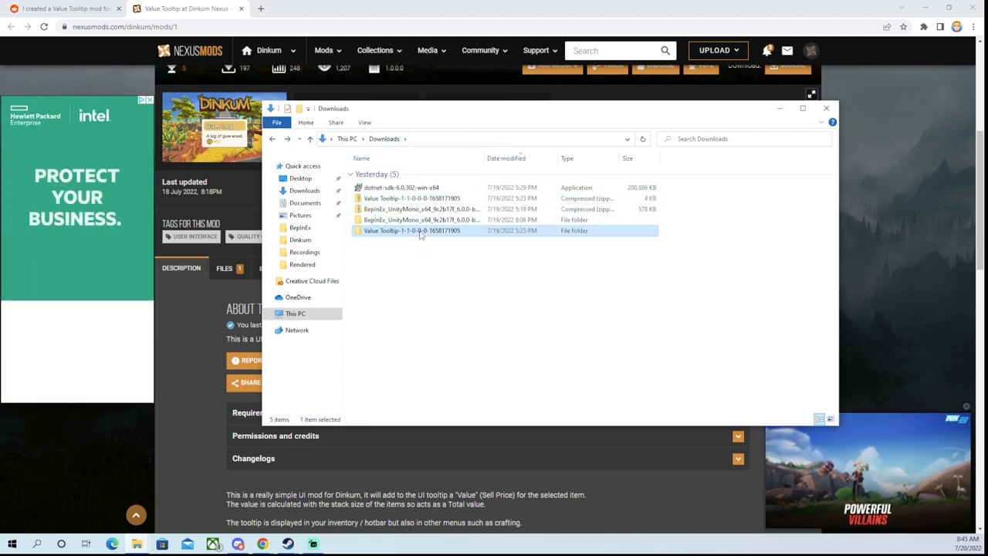
pyautogui.moveTo(412, 231)
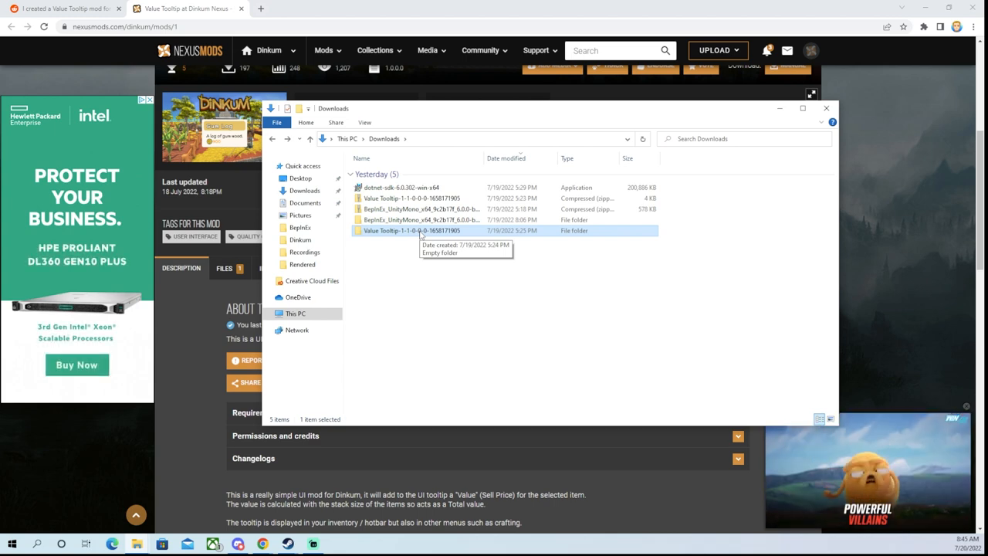
pyautogui.doubleClick(413, 230)
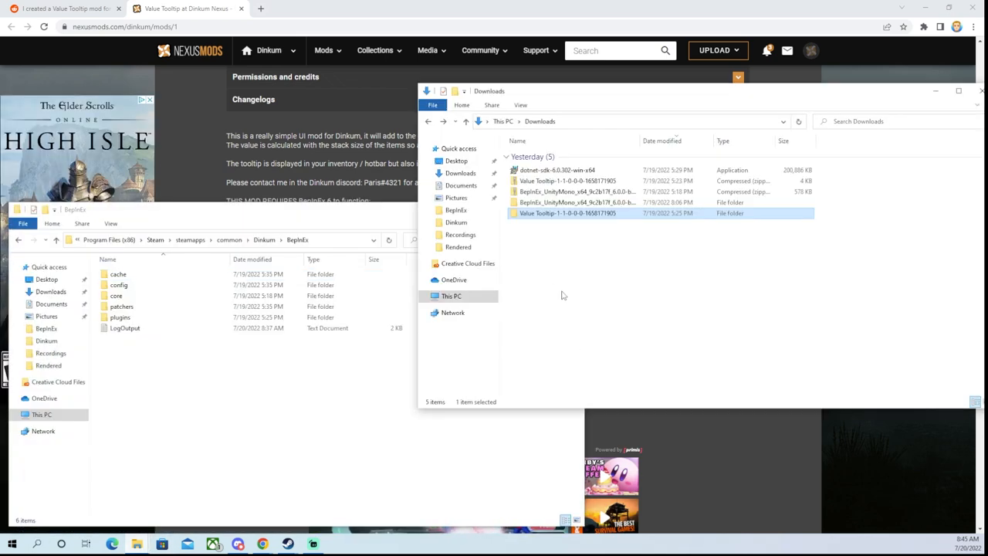
# Step: Confirm Octr_ValueTooltip.dll is in BepInEx plugins, then close both Explorer windows
pyautogui.doubleClick(570, 212)
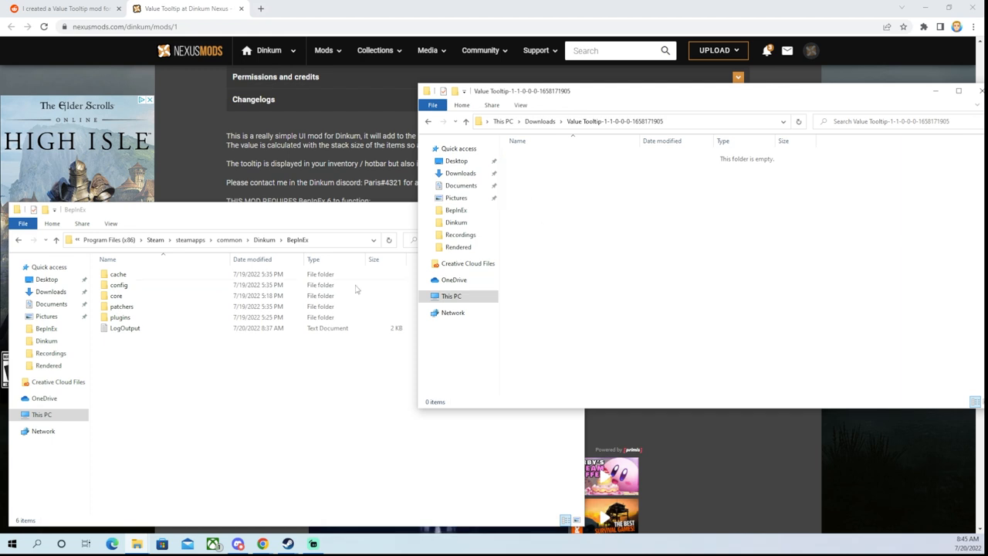
pyautogui.doubleClick(120, 316)
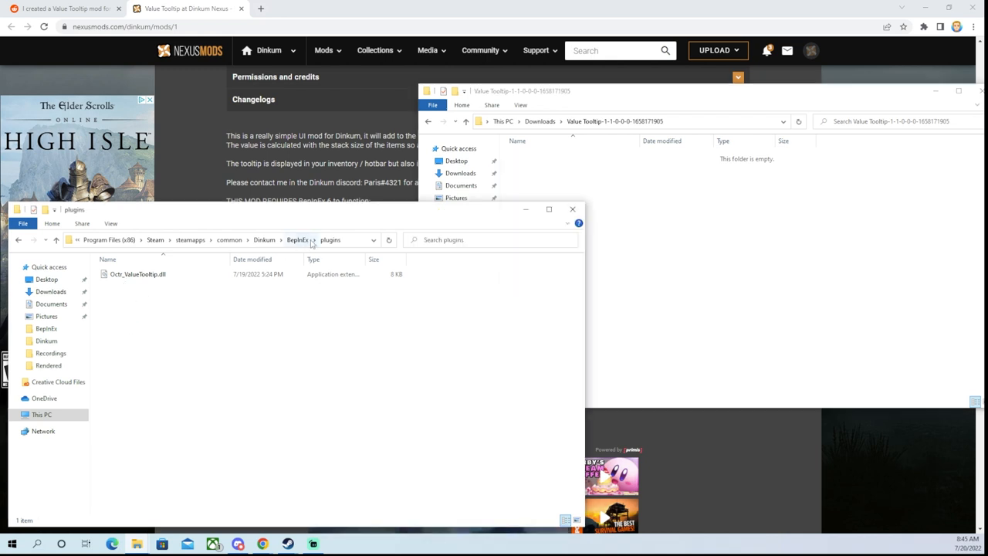
pyautogui.moveTo(573, 209)
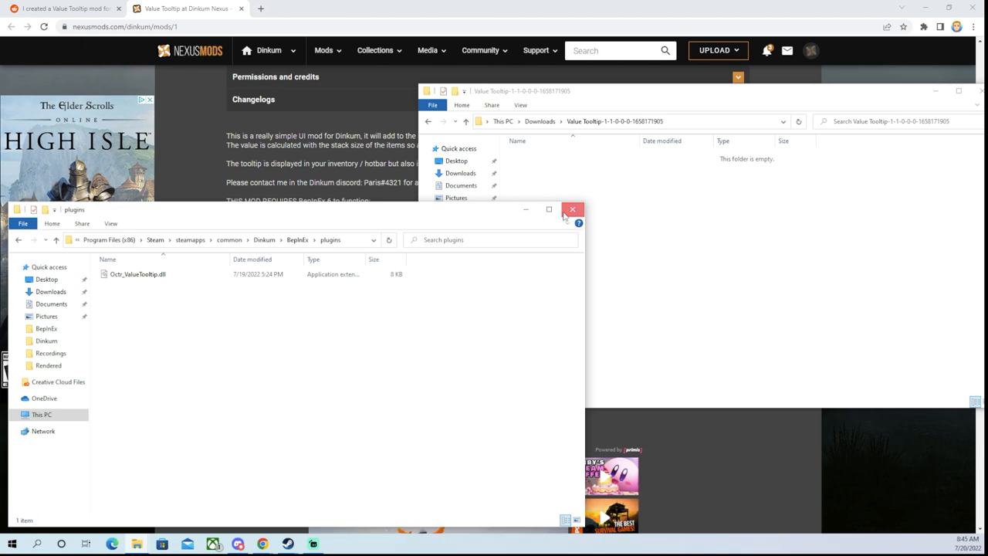
pyautogui.click(572, 209)
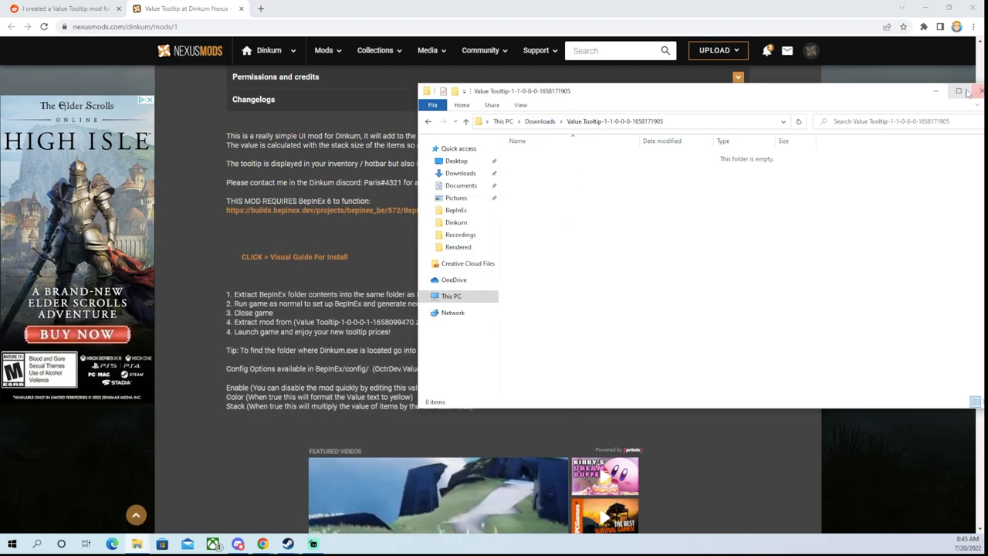
pyautogui.click(971, 91)
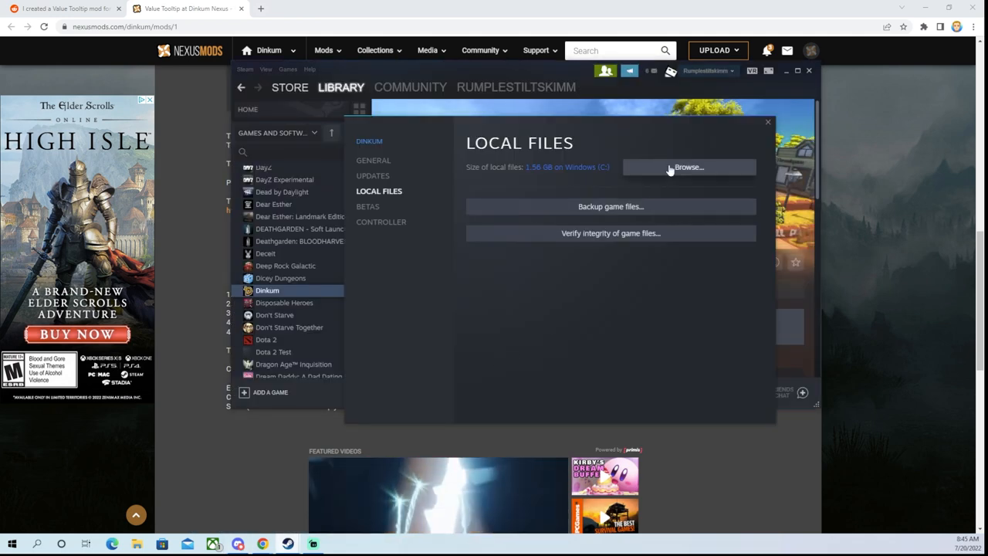
# Step: Reopen Dinkum's install folder from Steam's Local Files Browse button
pyautogui.click(688, 166)
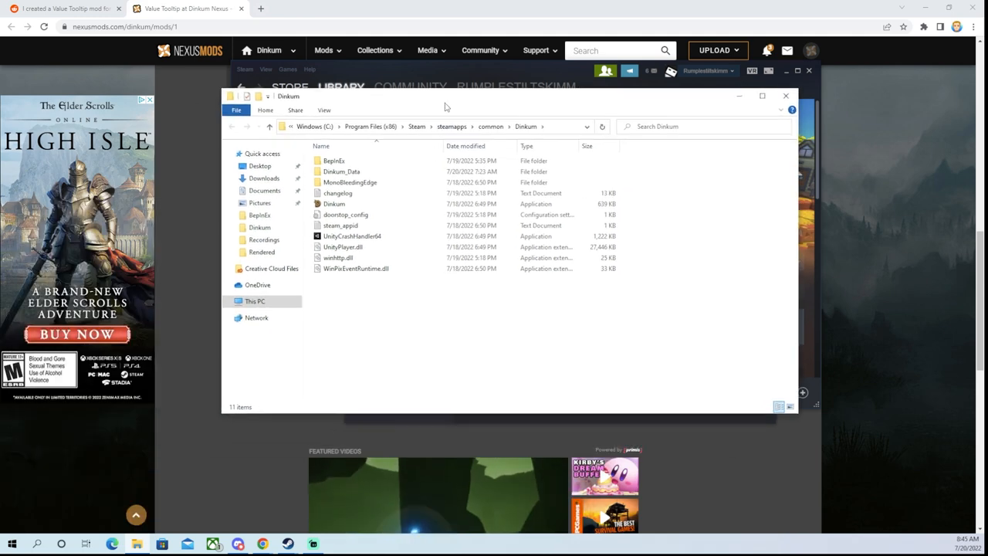
pyautogui.rightClick(264, 179)
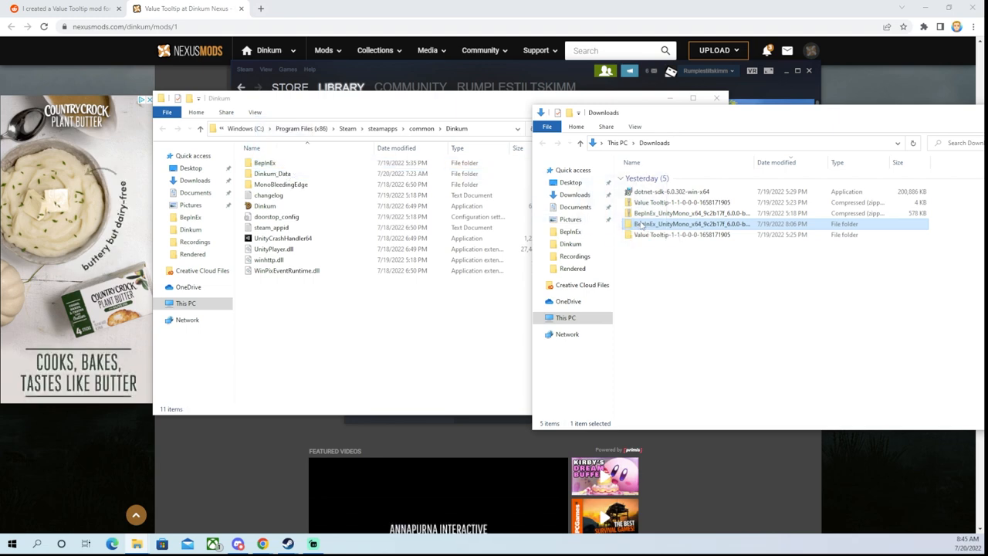
pyautogui.moveTo(777, 469)
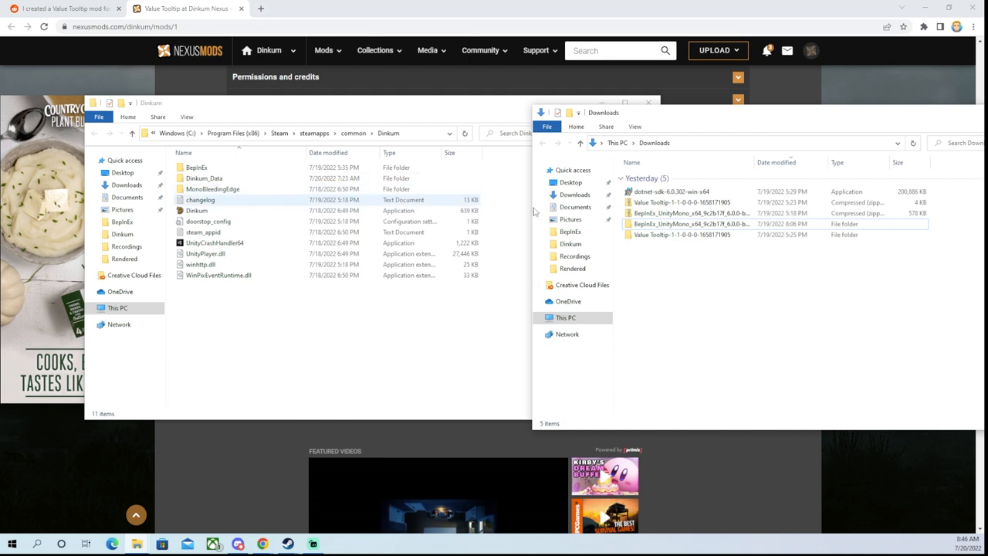
# Step: View the BepInEx_UnityMono contents, return to common\Dinkum, then bring the mod page forward
pyautogui.doubleClick(691, 223)
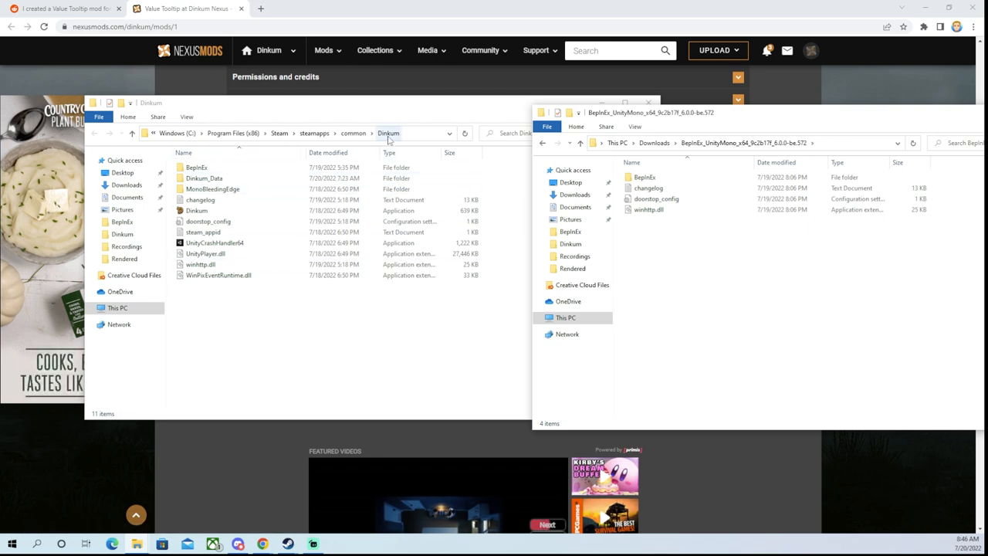
pyautogui.click(385, 133)
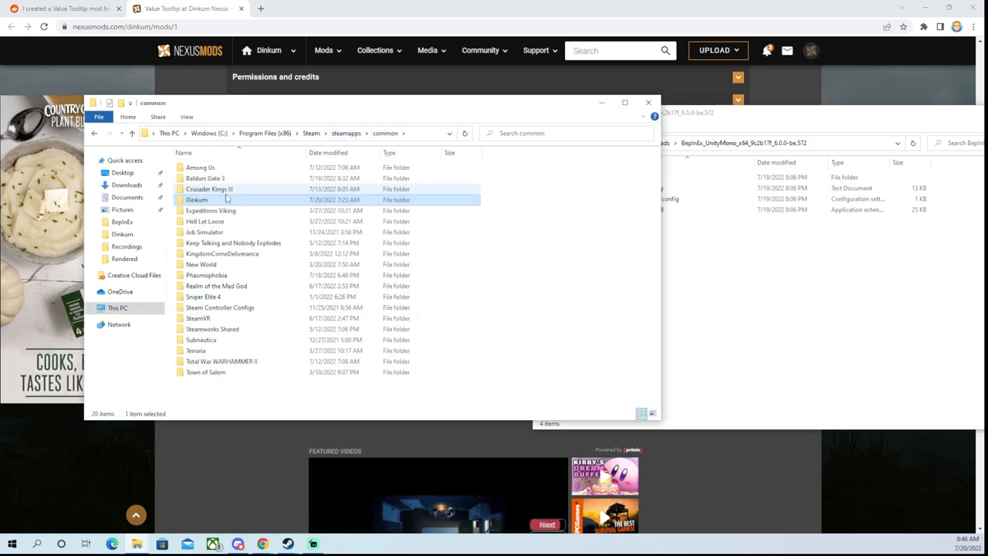
pyautogui.click(197, 199)
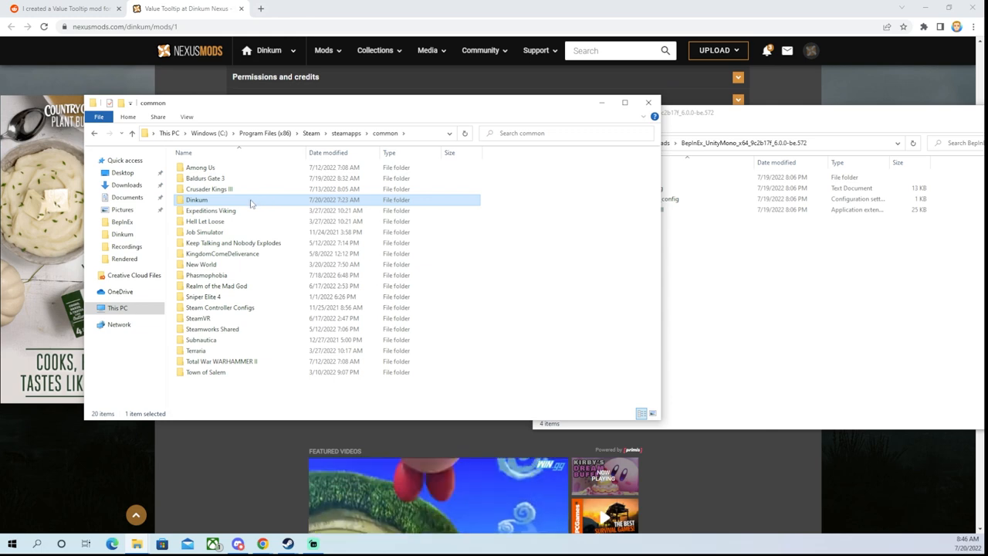
pyautogui.doubleClick(197, 199)
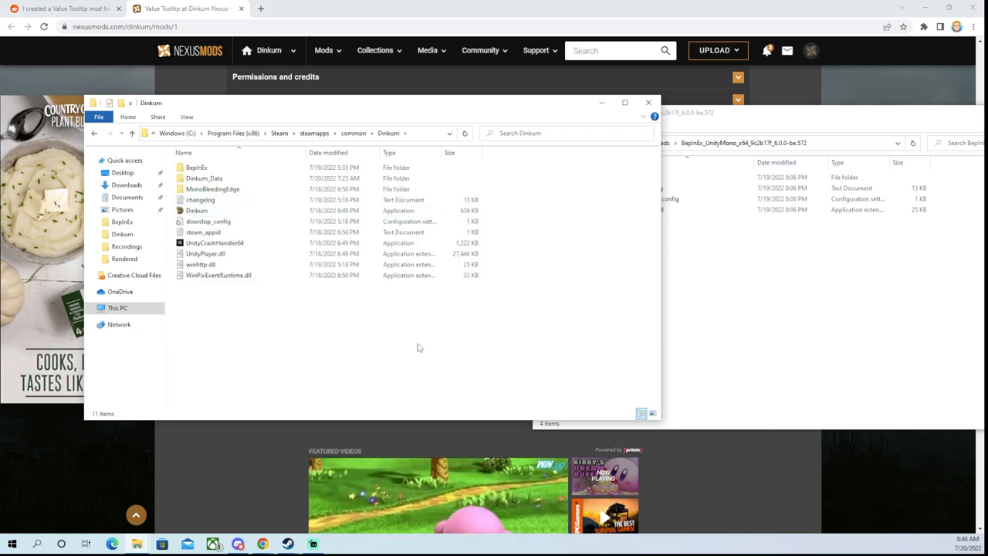
pyautogui.moveTo(579, 250)
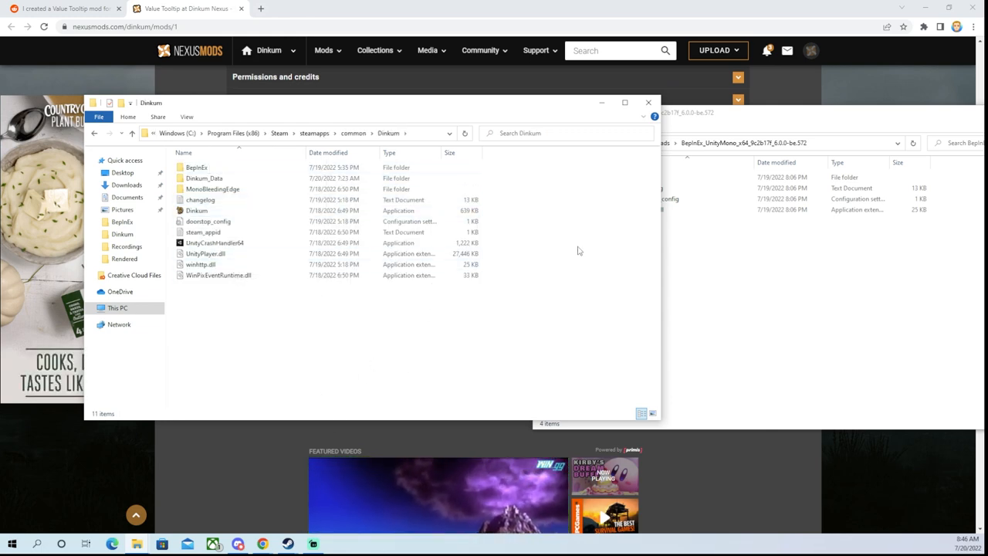
pyautogui.click(196, 168)
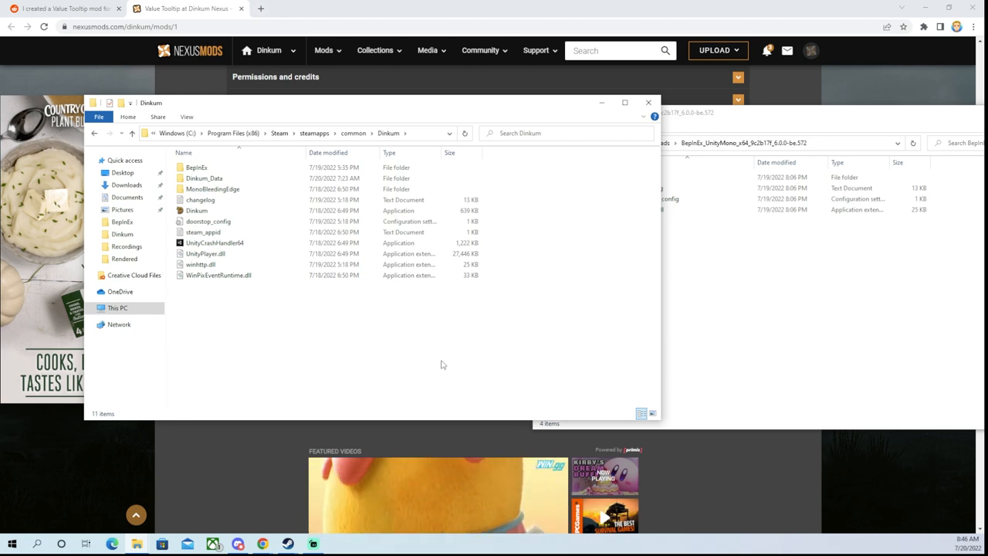
pyautogui.click(649, 102)
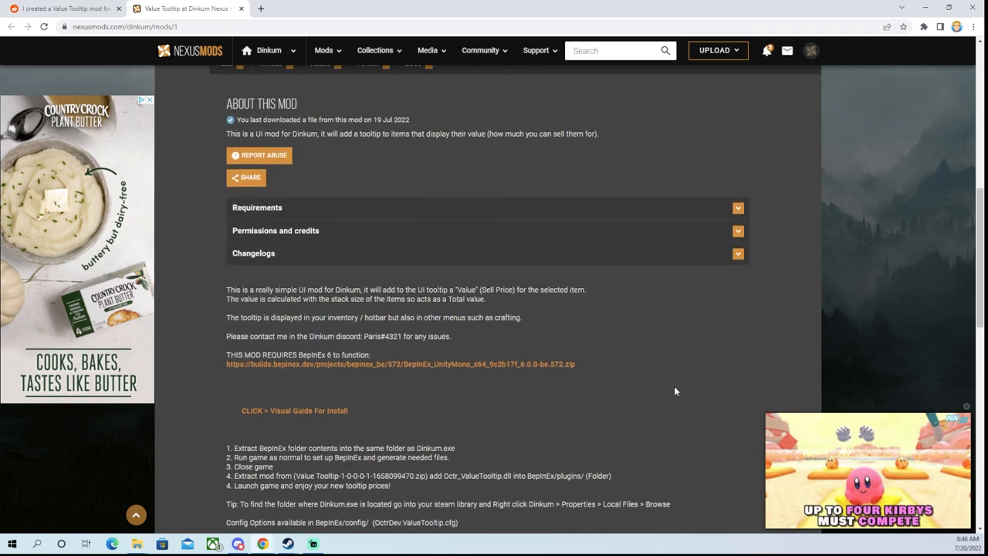
# Step: Scroll the Value Tooltip page to the .NET 4.8, .NET 6.0 SDK and BepInEx 6 requirements
pyautogui.scroll(3)
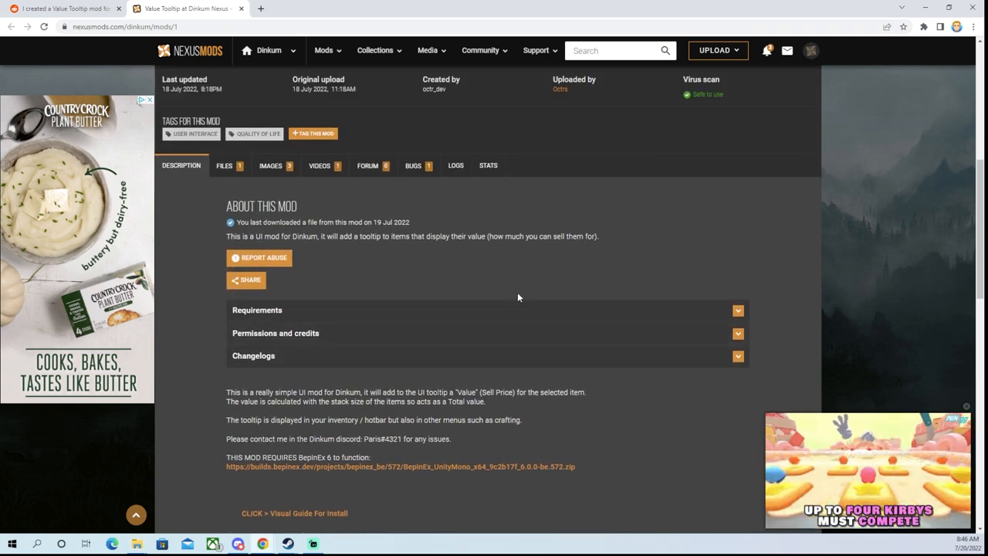
pyautogui.scroll(-3)
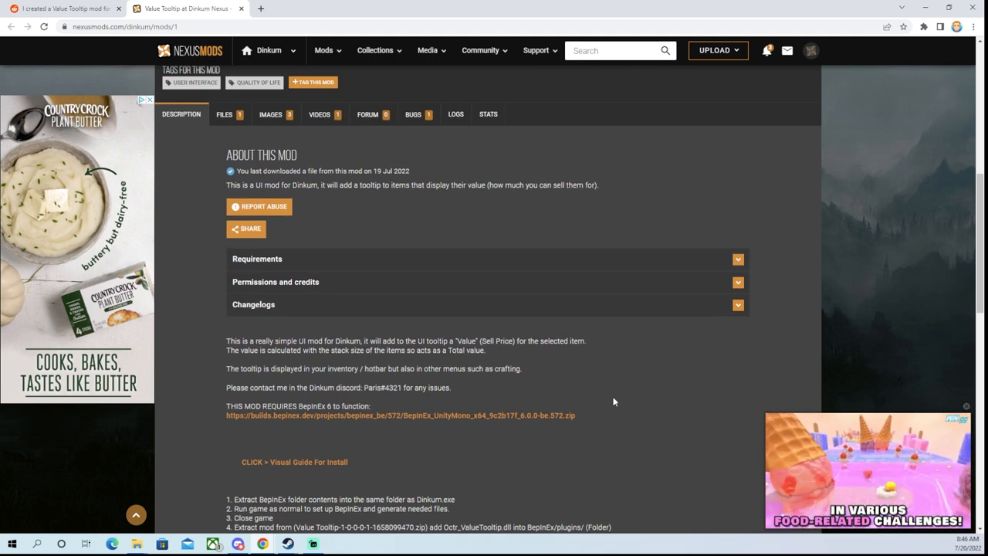
pyautogui.scroll(-3)
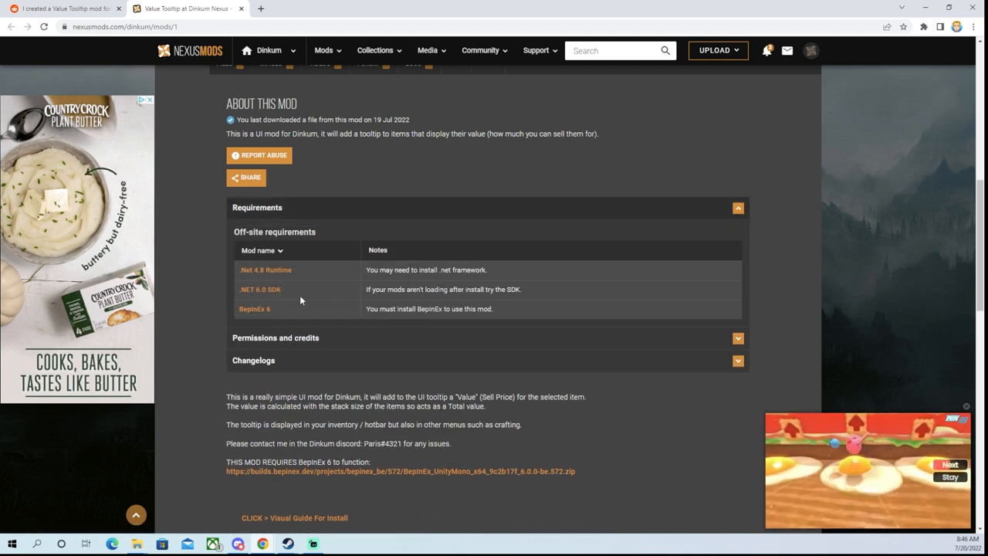
pyautogui.moveTo(265, 269)
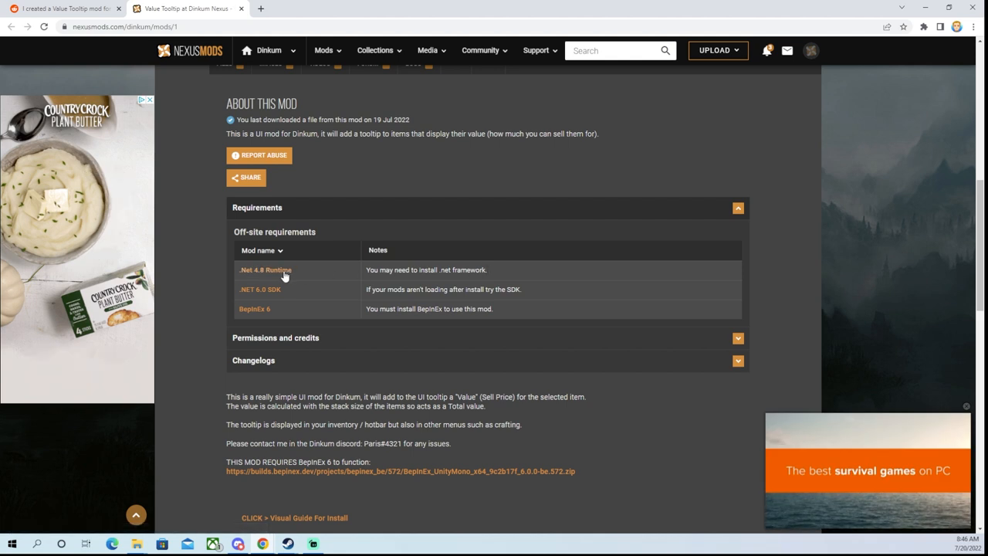
pyautogui.moveTo(509, 282)
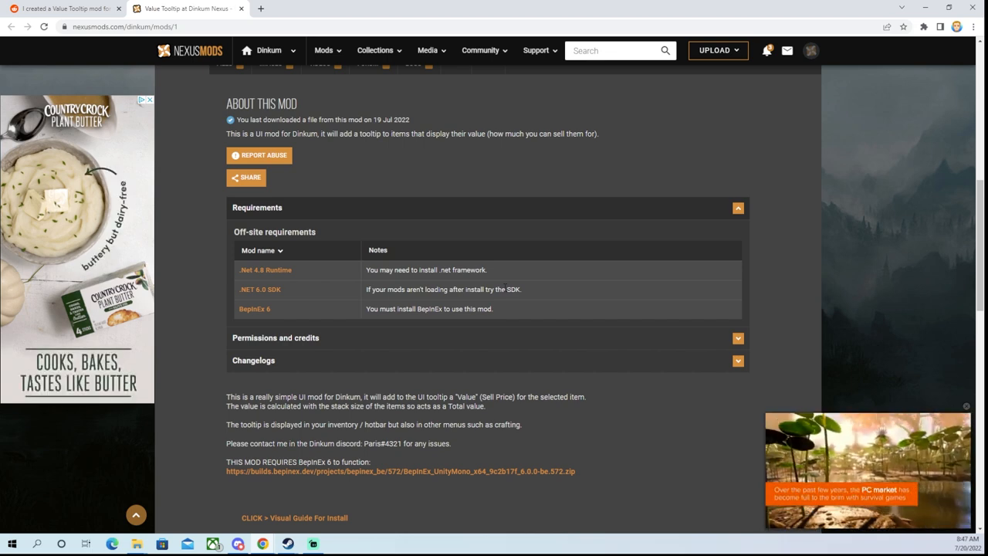
pyautogui.moveTo(536, 169)
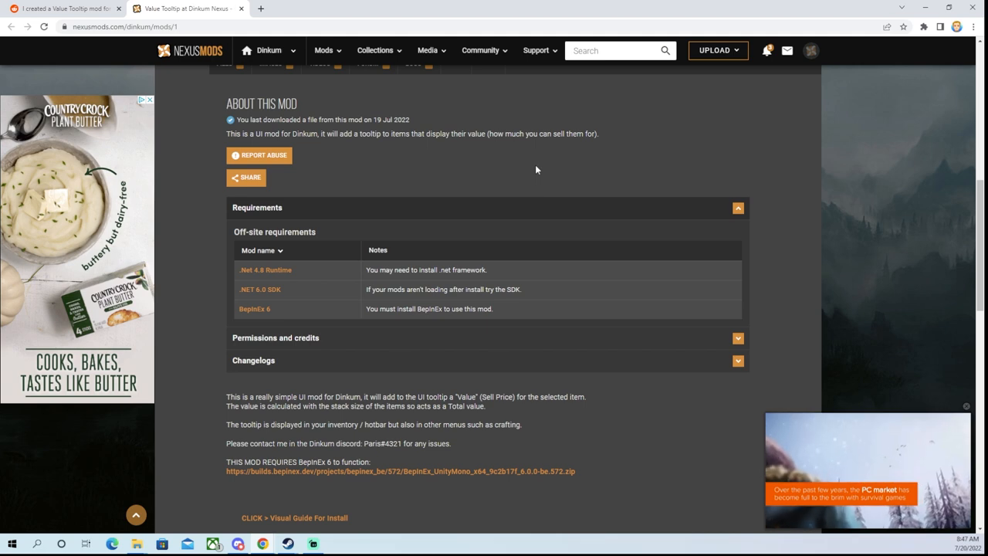
pyautogui.scroll(3)
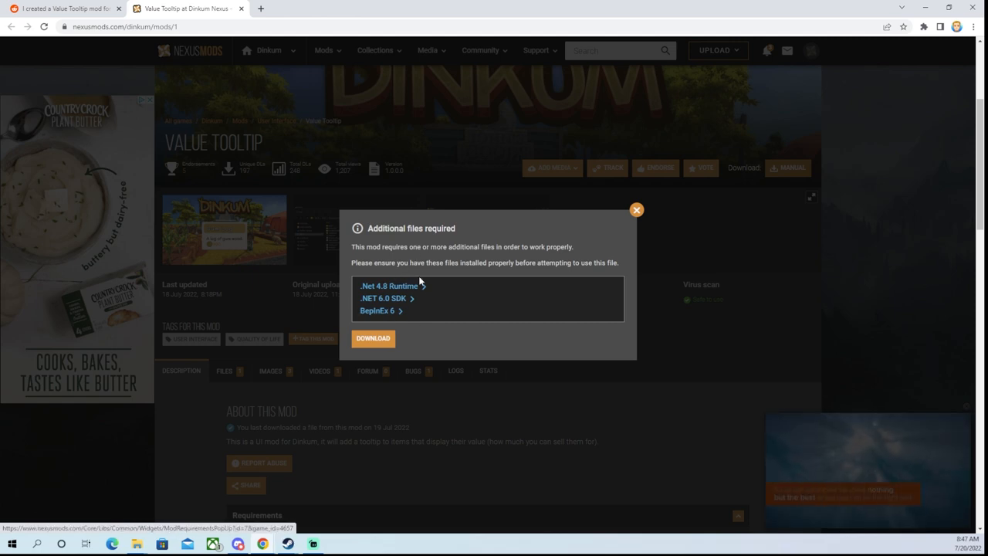
# Step: Dismiss the additional-files notice and scroll down the mod description
pyautogui.click(635, 209)
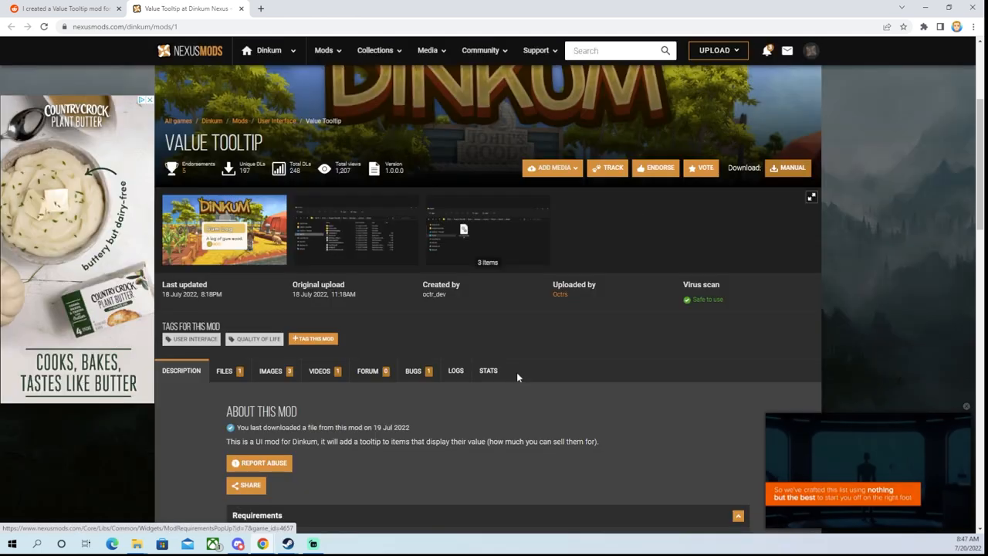
pyautogui.scroll(-3)
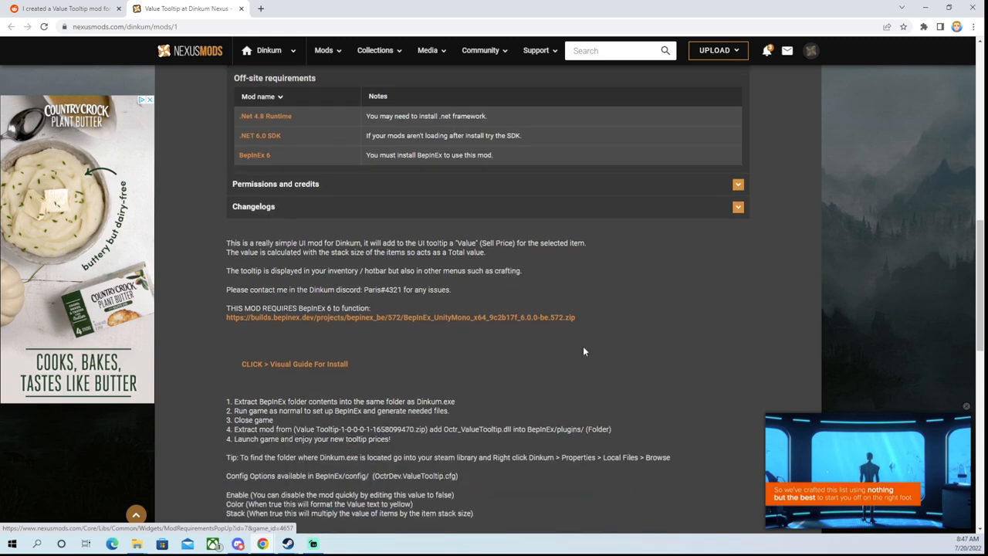
pyautogui.scroll(-3)
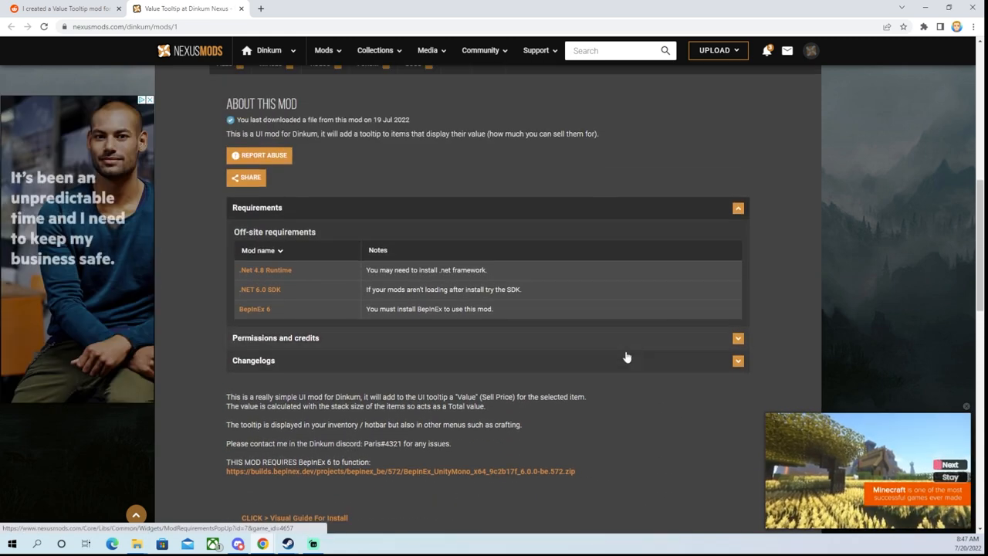
pyautogui.scroll(-3)
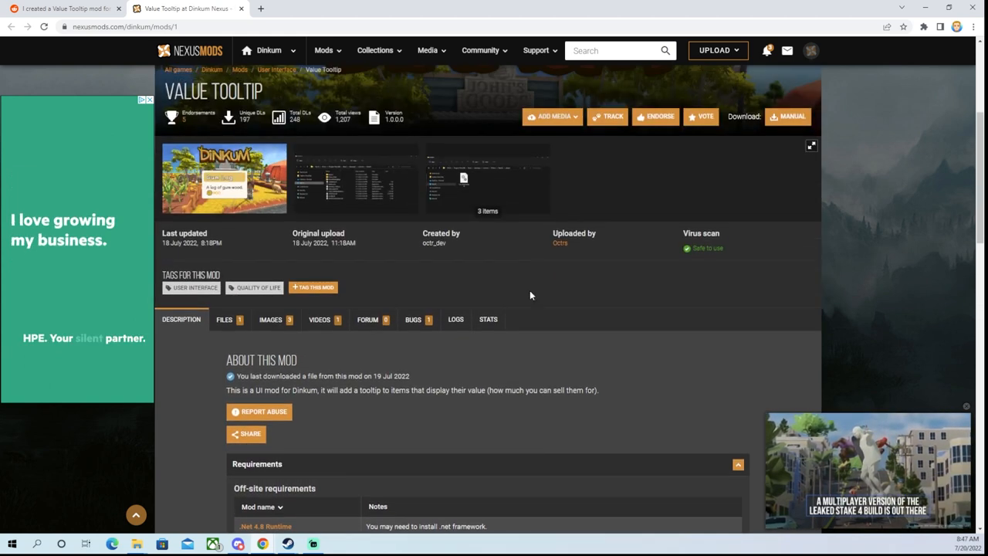
pyautogui.scroll(-3)
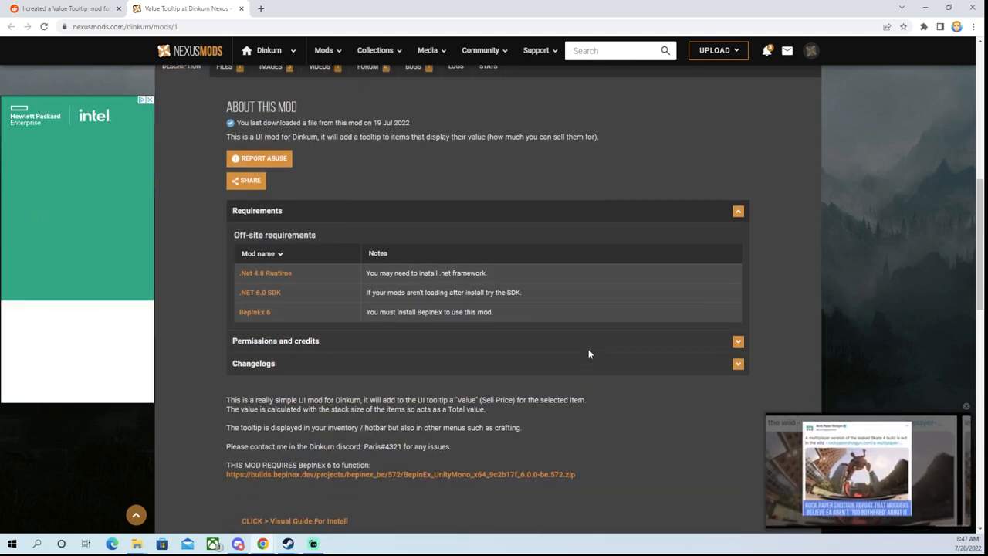